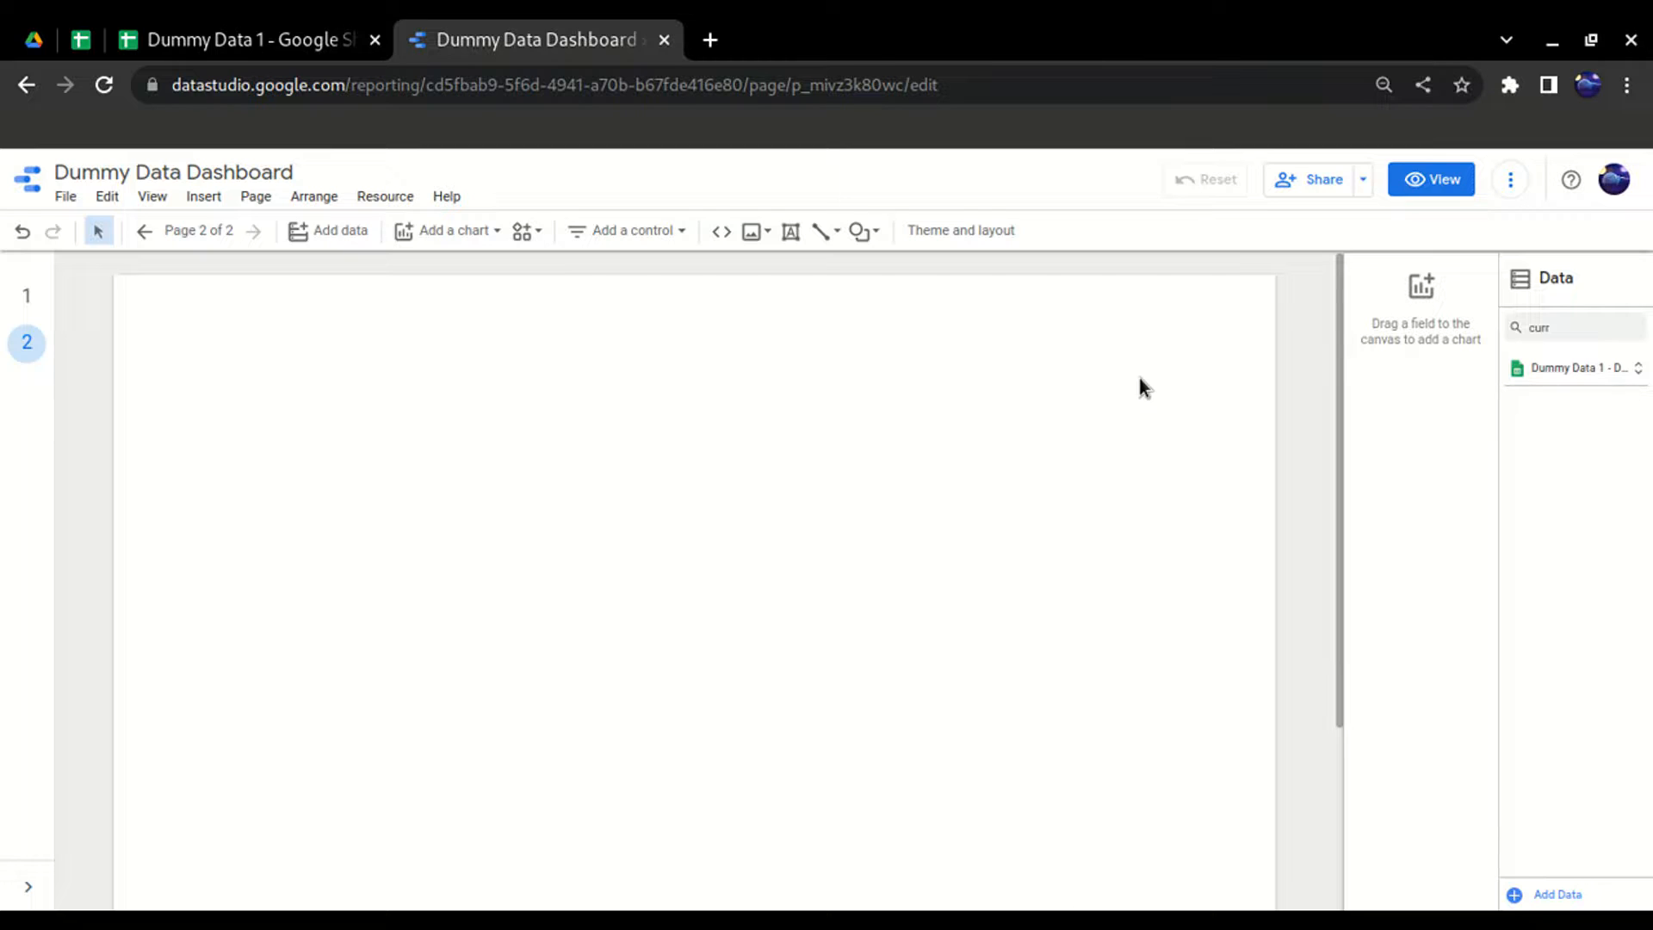
mouse_move(1112, 406)
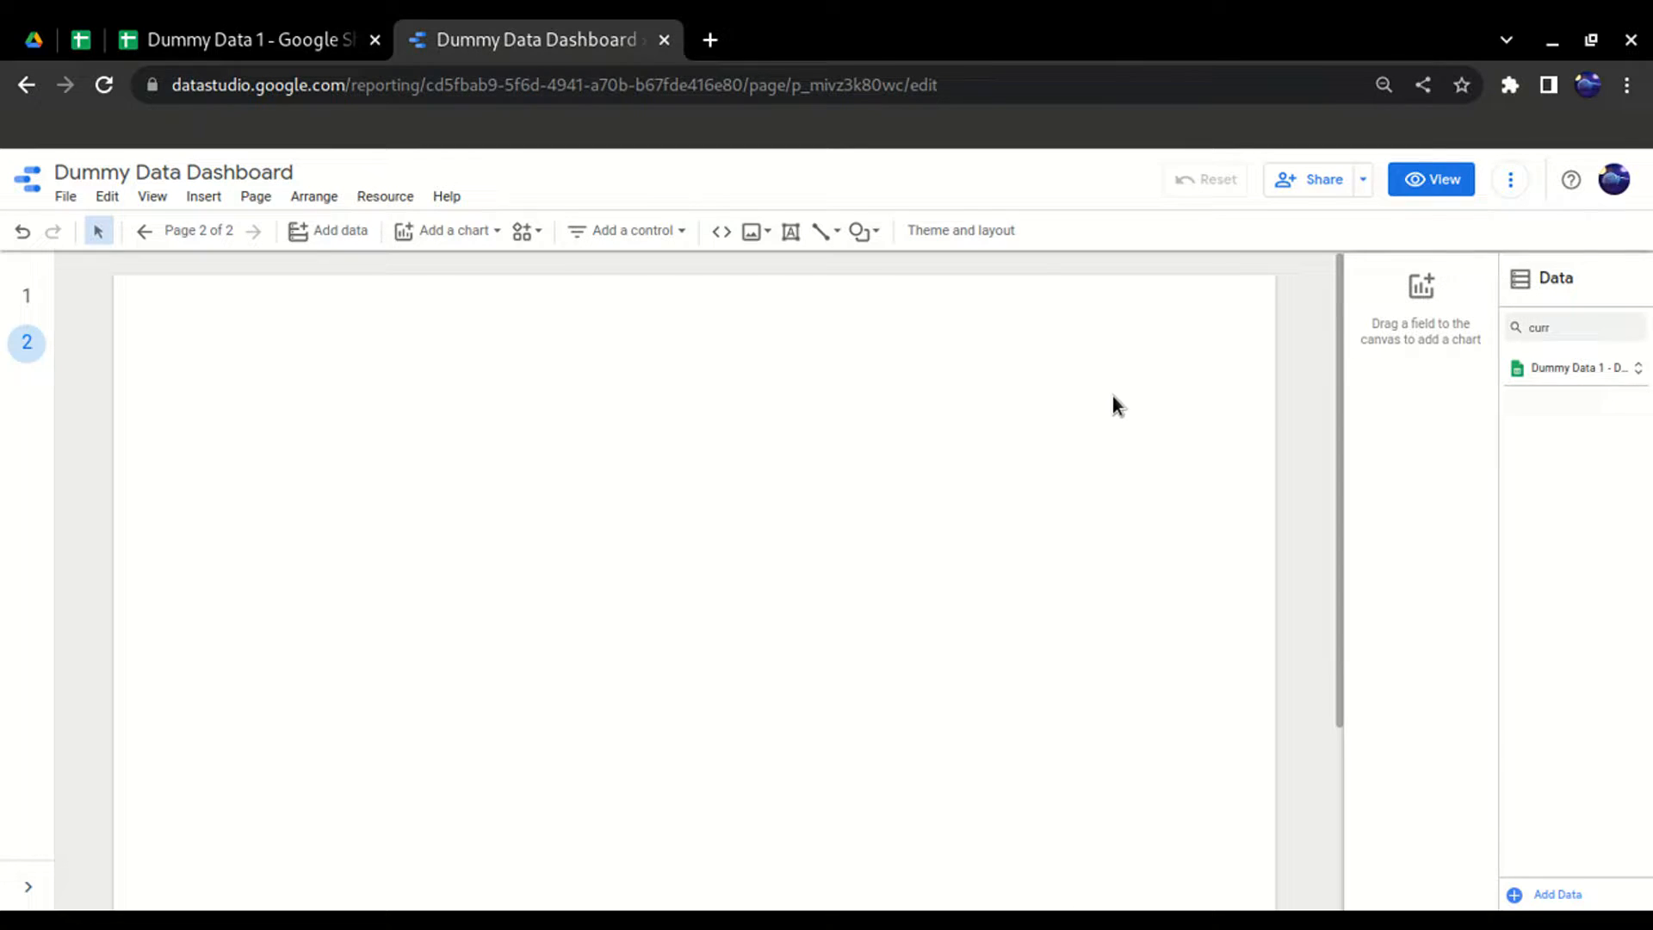
mouse_move(1570, 372)
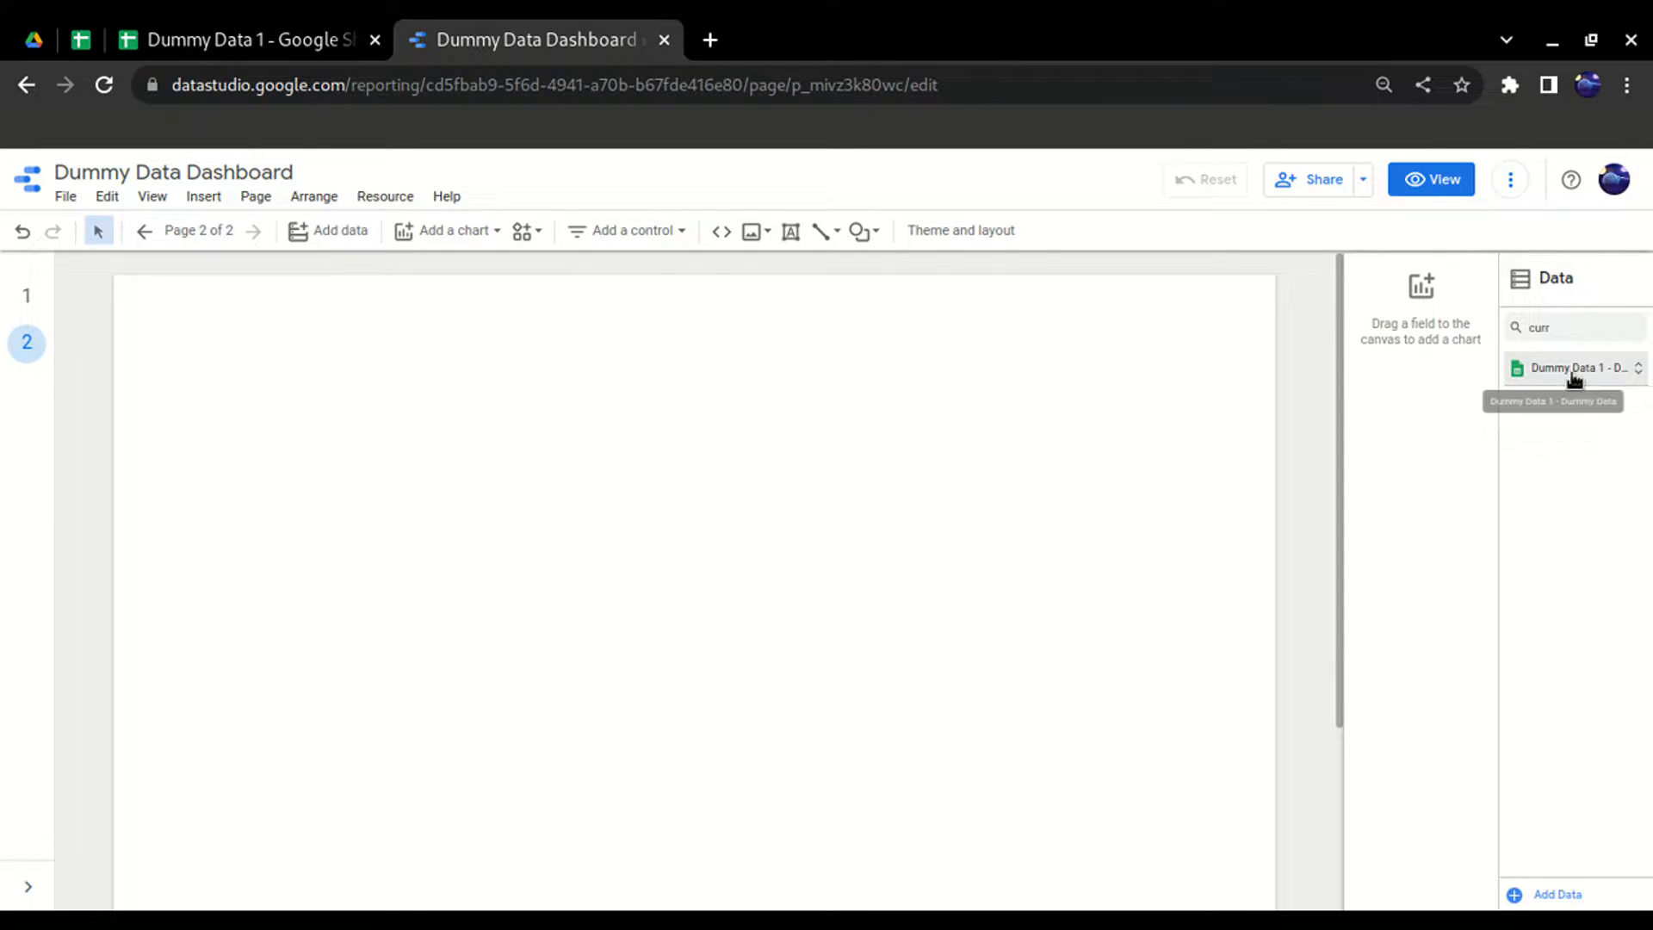
mouse_move(942, 440)
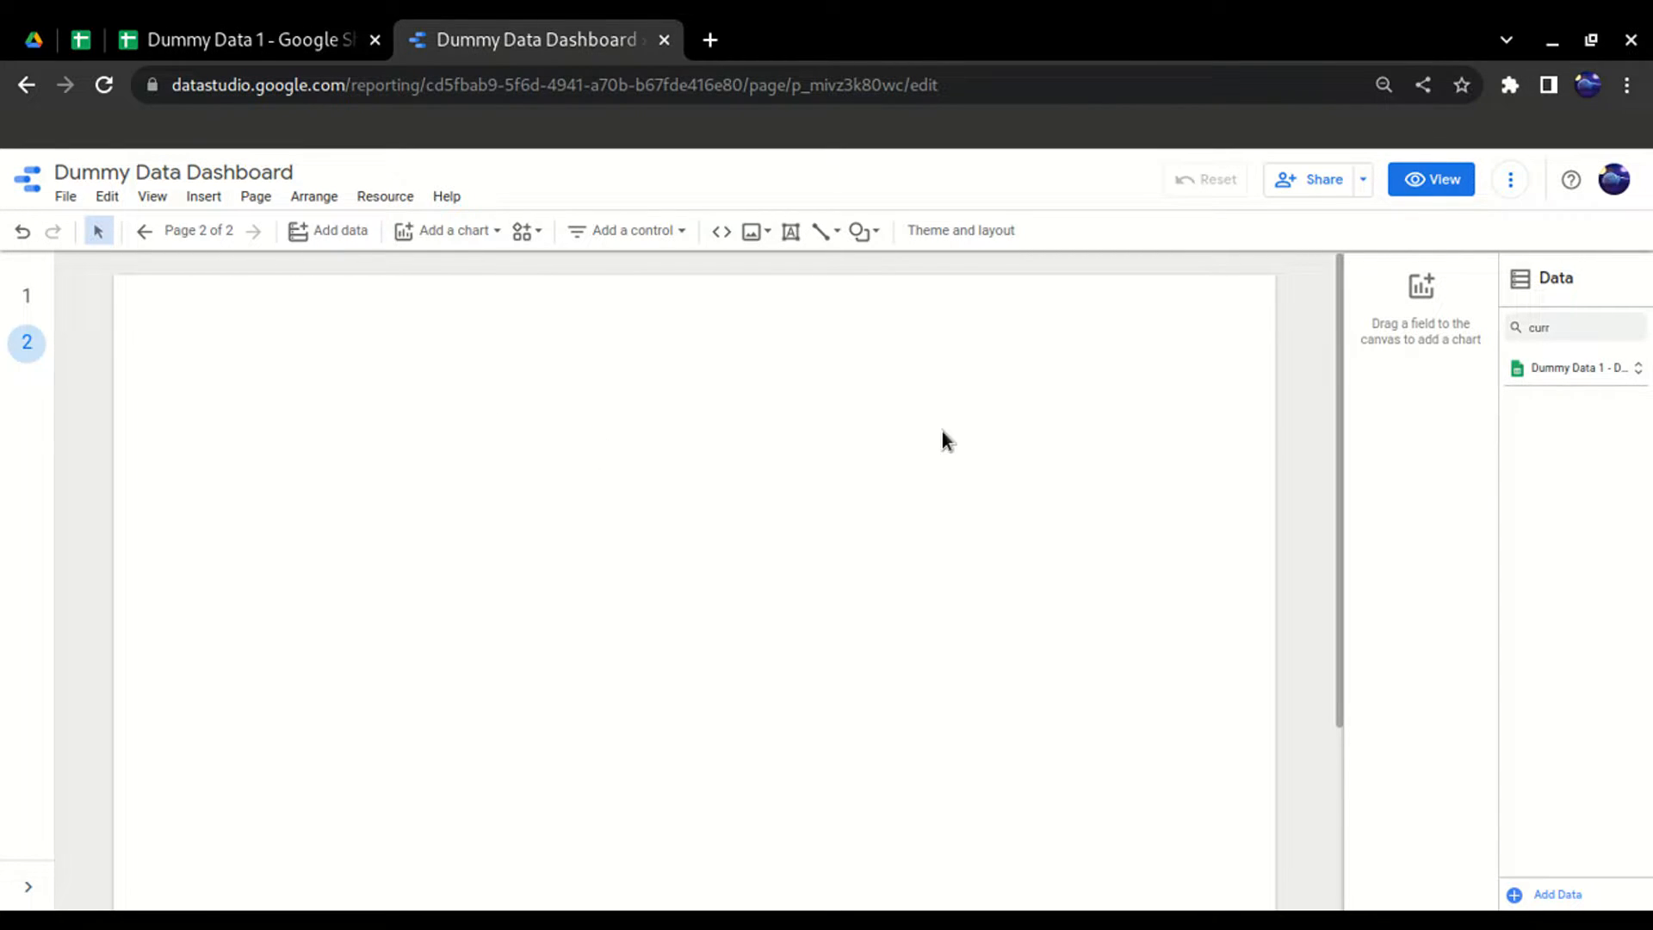
mouse_move(202, 203)
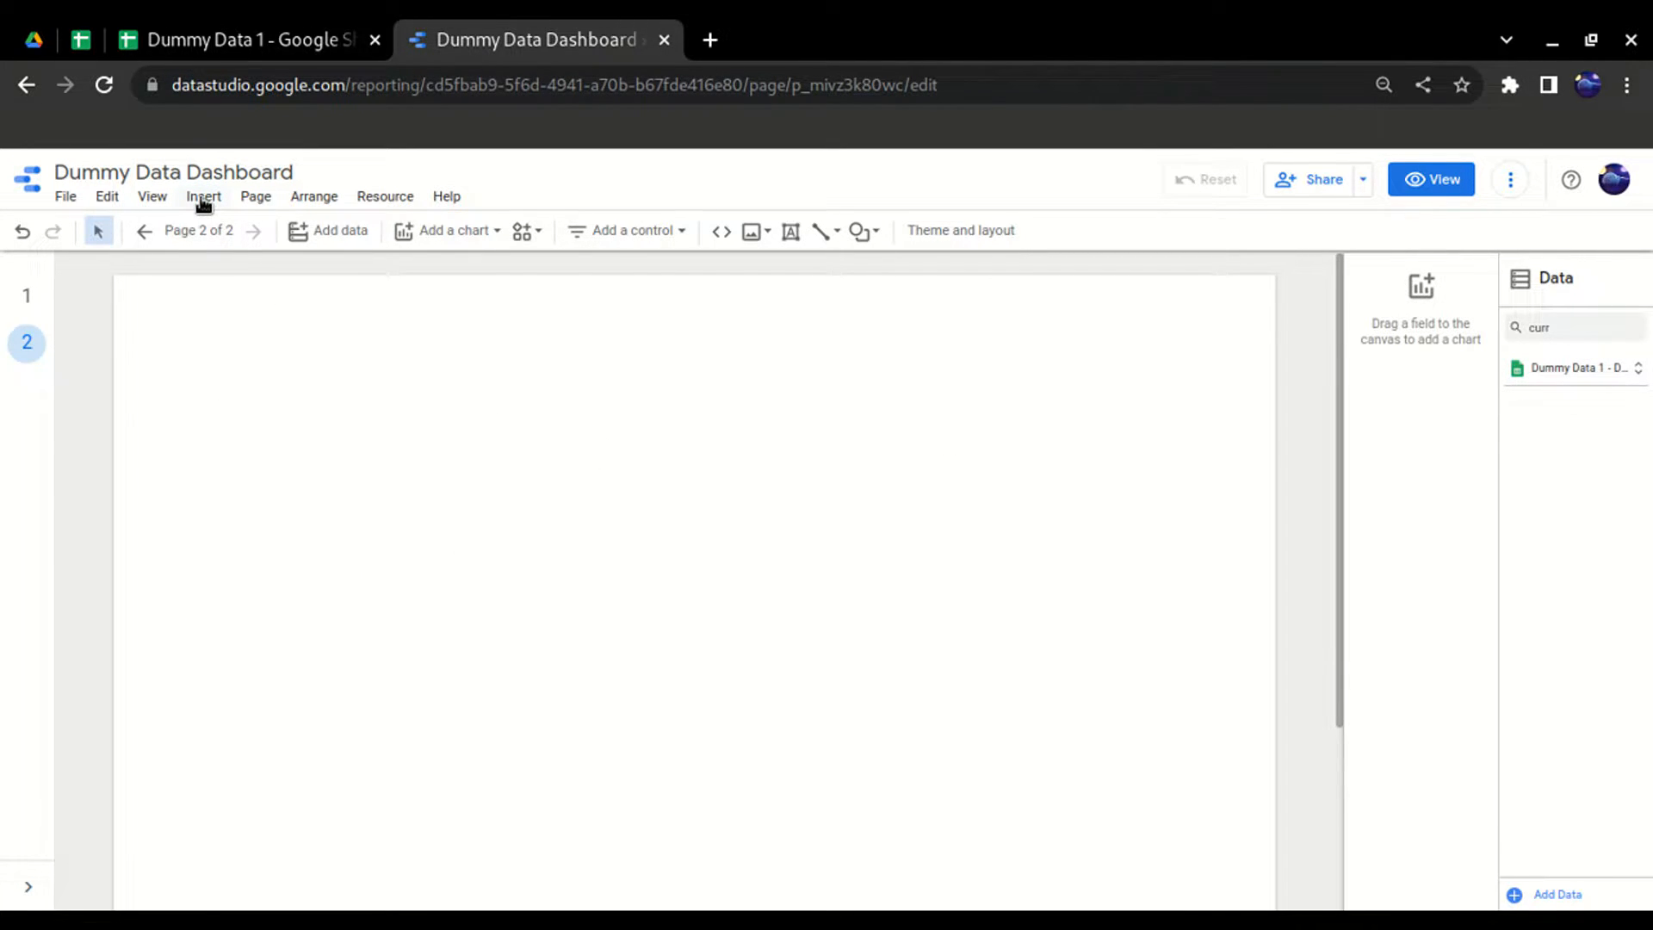
- Insert a combo chart on page 2 and widen it across the canvas
click(203, 196)
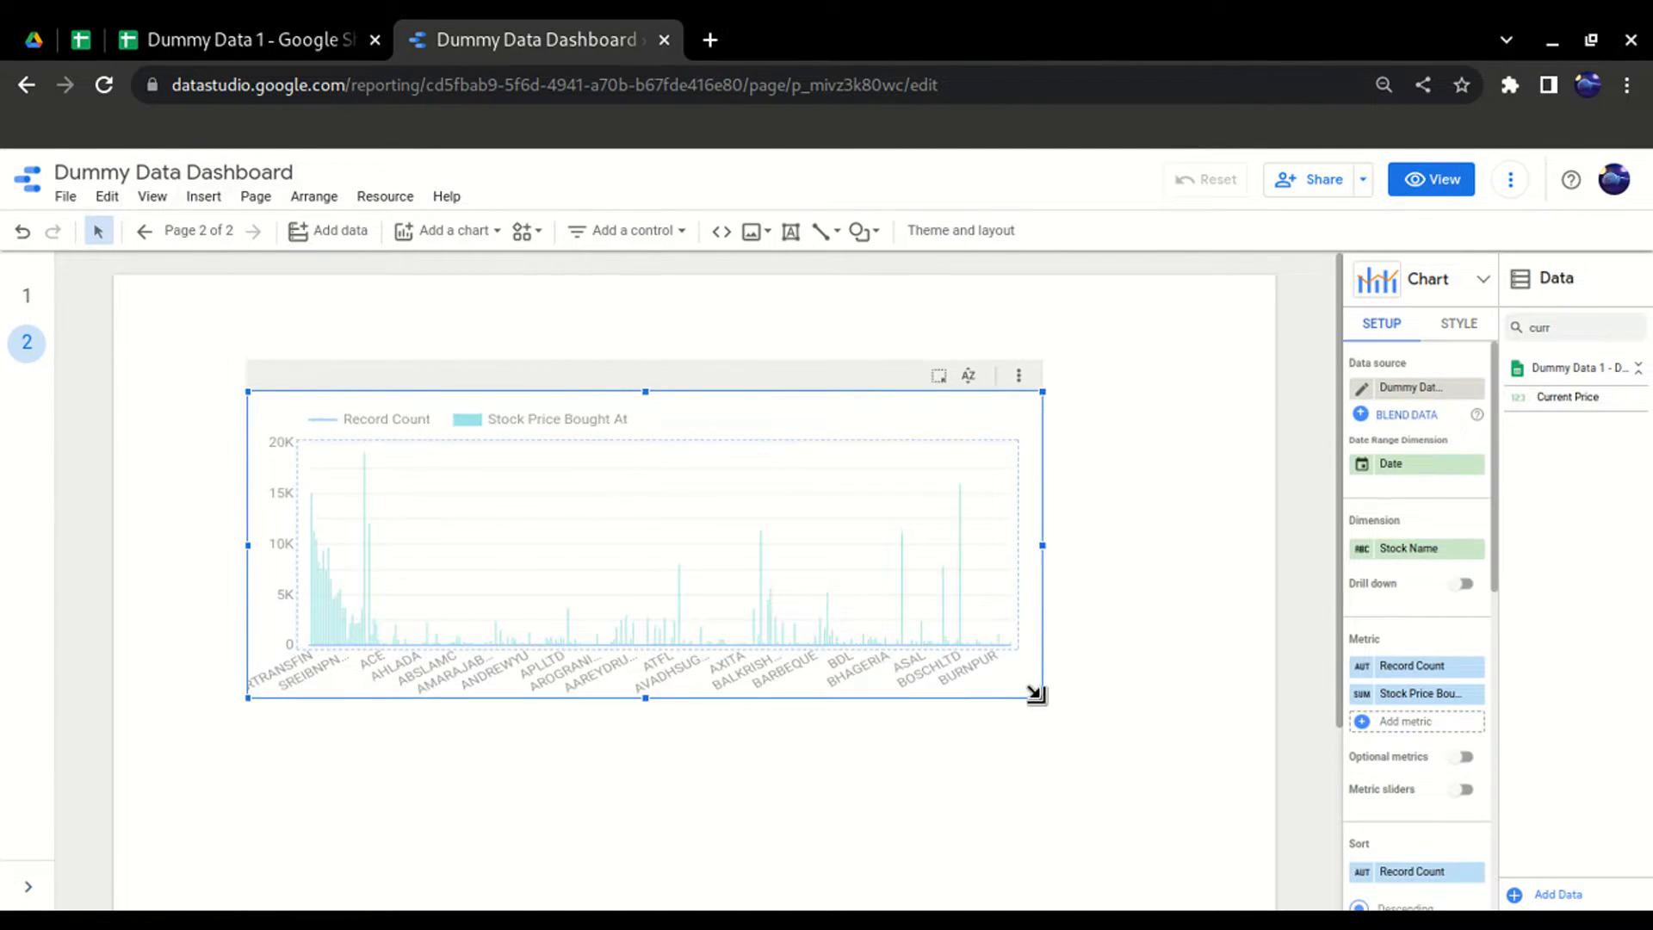
drag(1035, 694, 1126, 701)
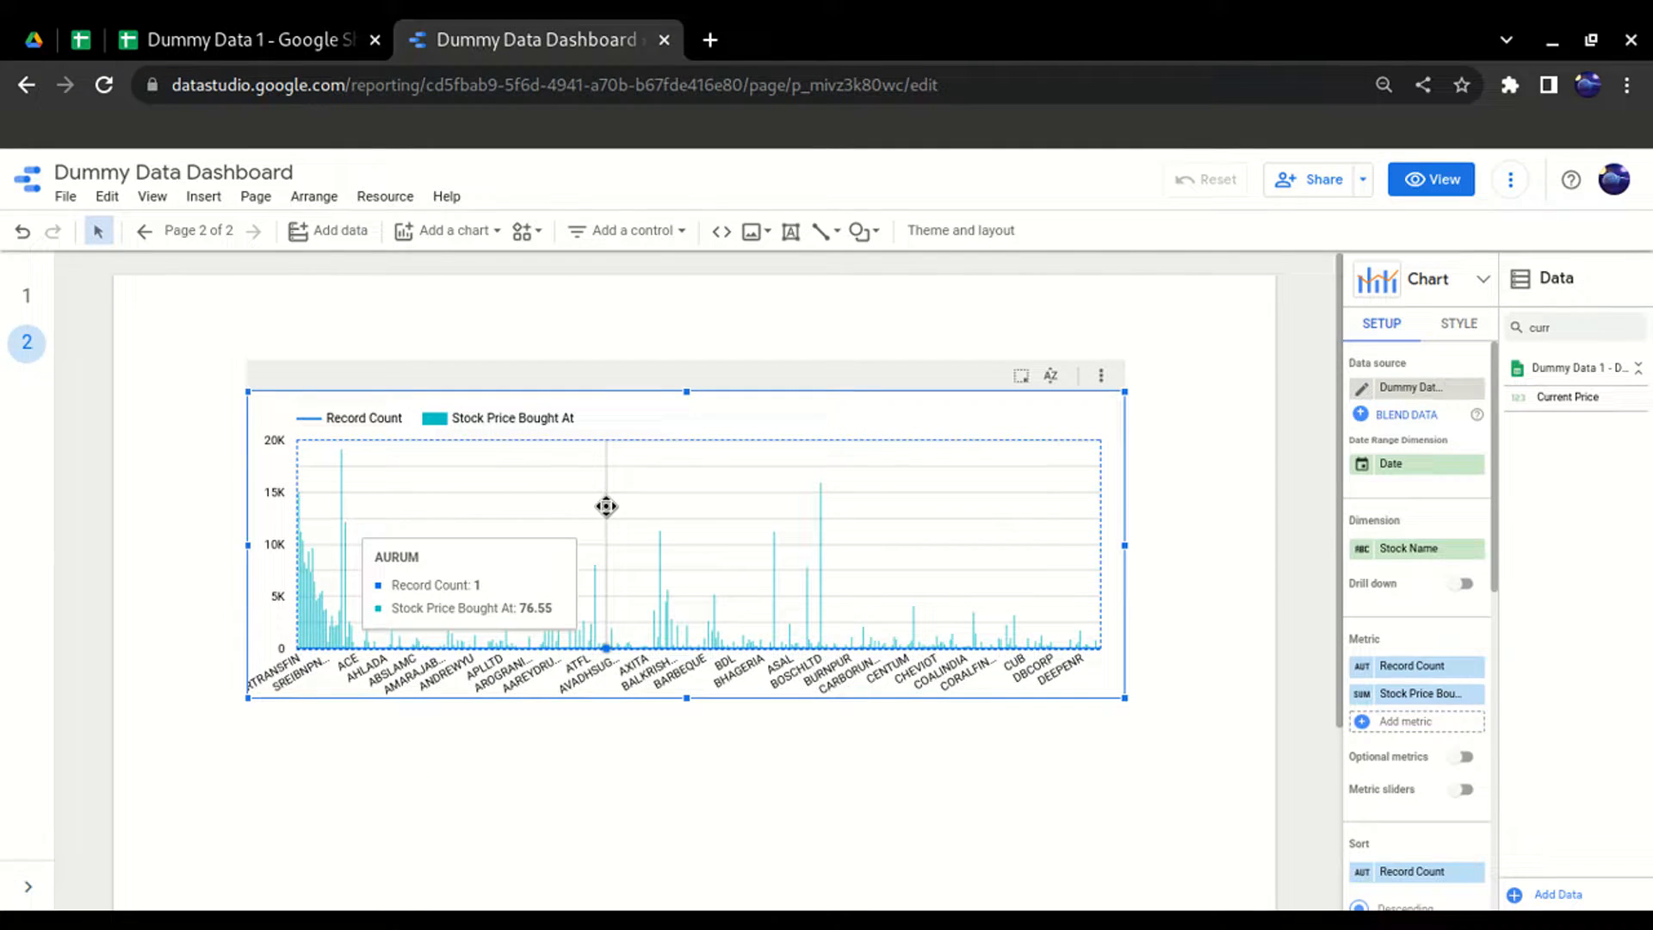
mouse_move(286, 418)
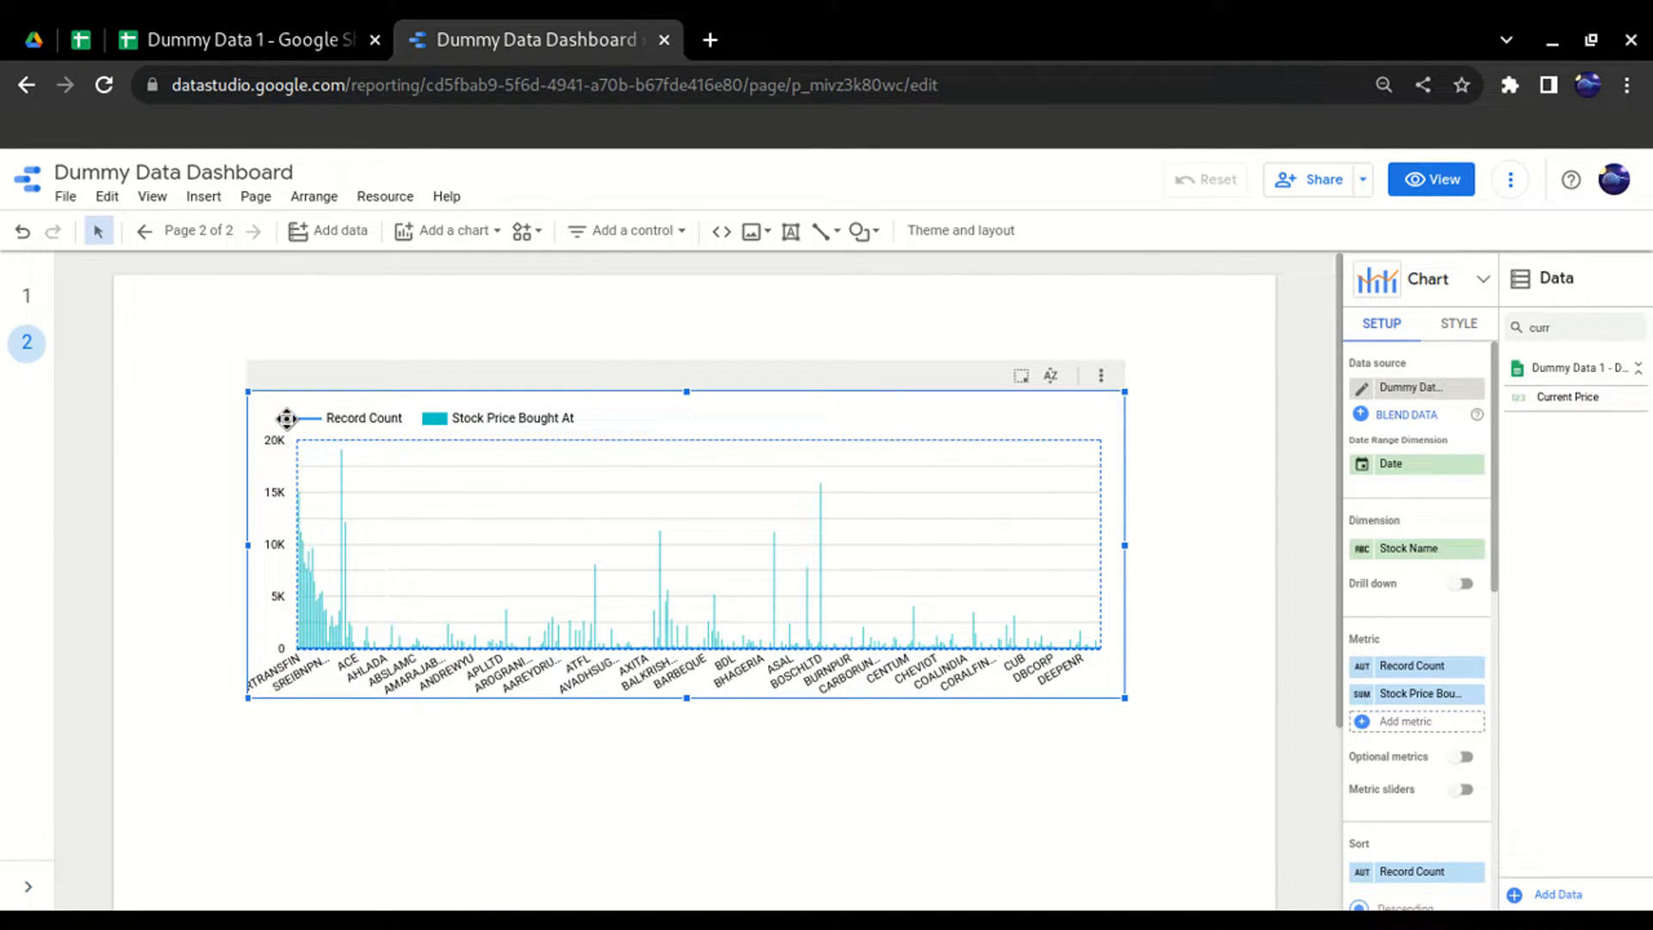
mouse_move(366, 685)
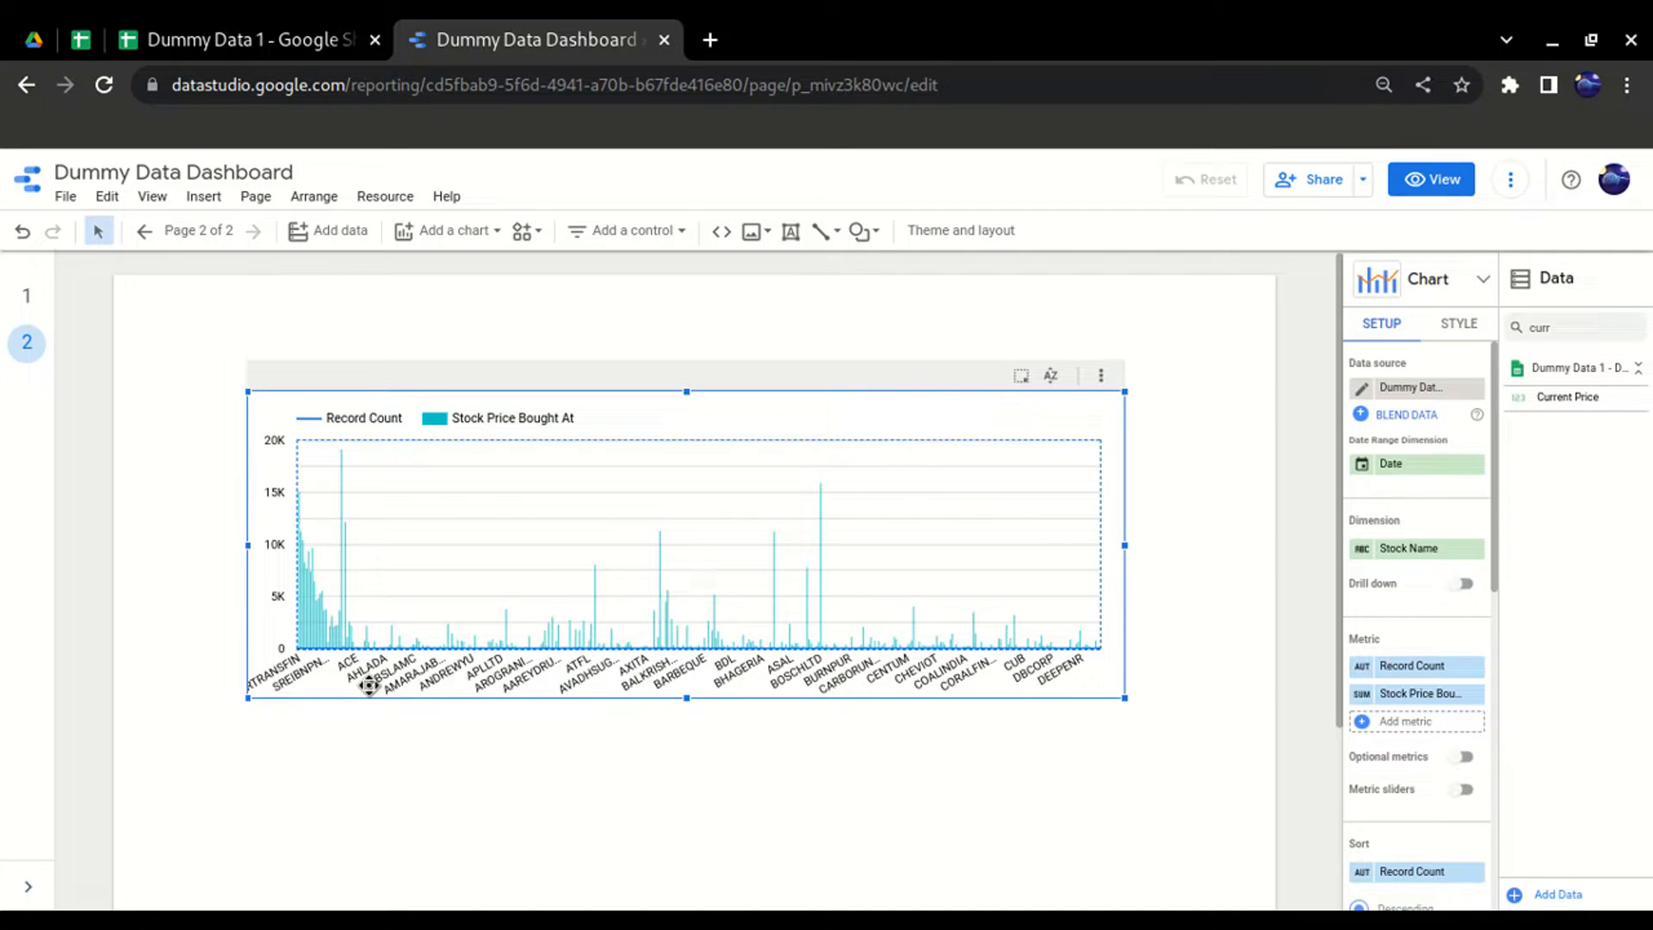
mouse_move(1641, 522)
text(indu)
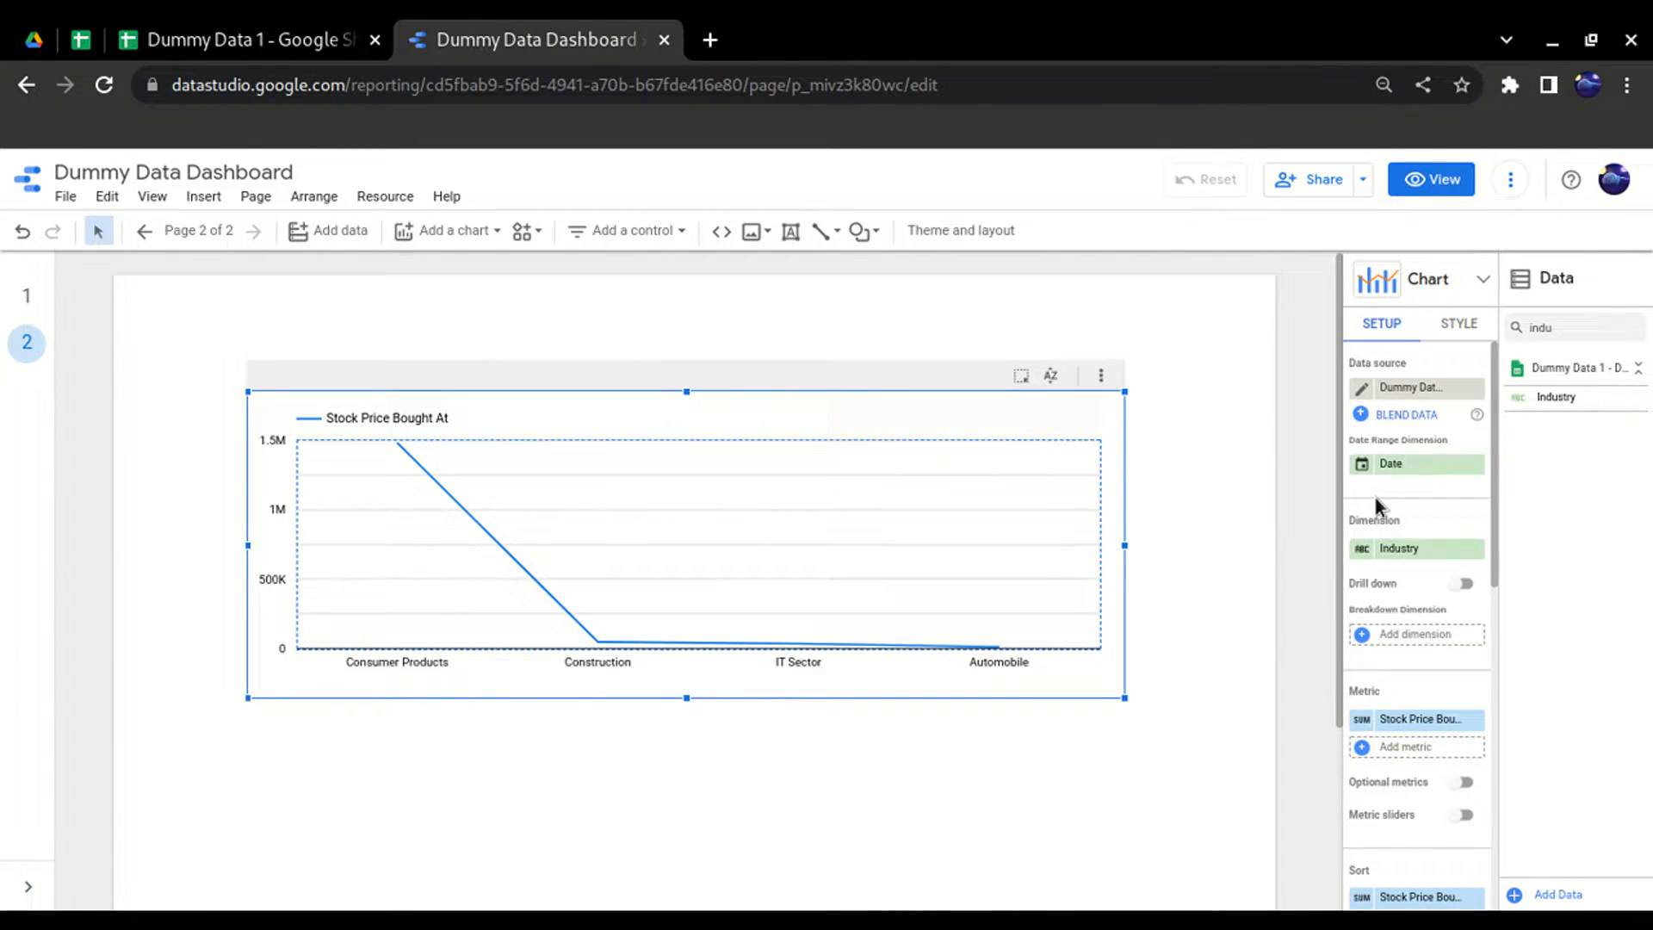
mouse_move(1379, 703)
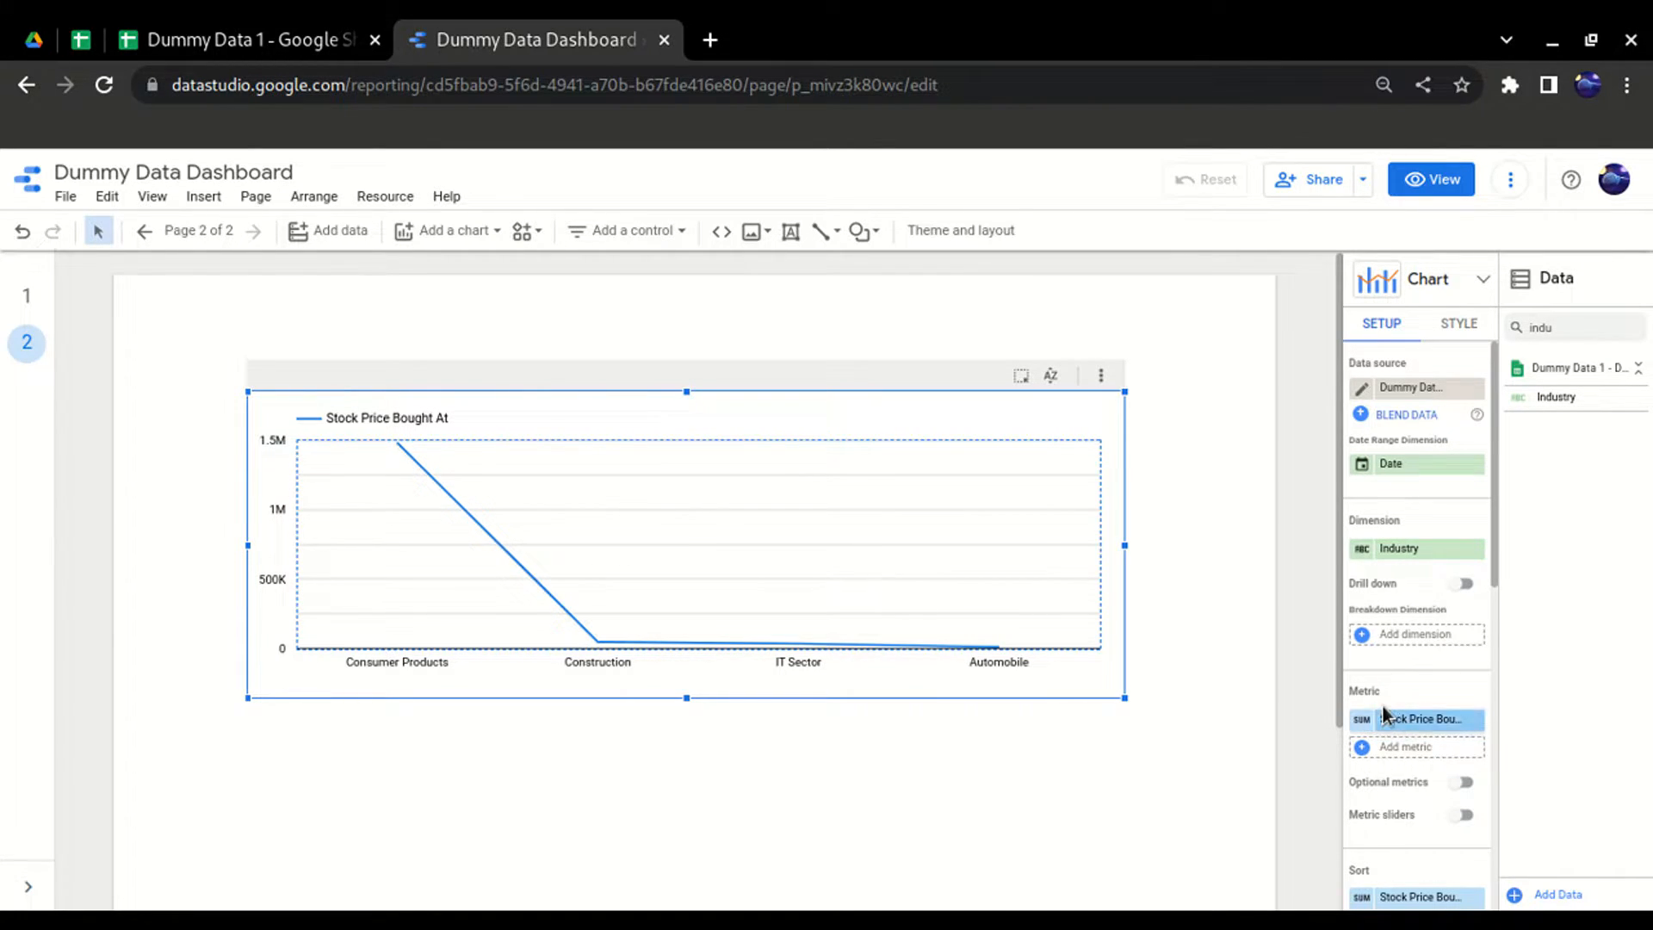
mouse_move(1431, 734)
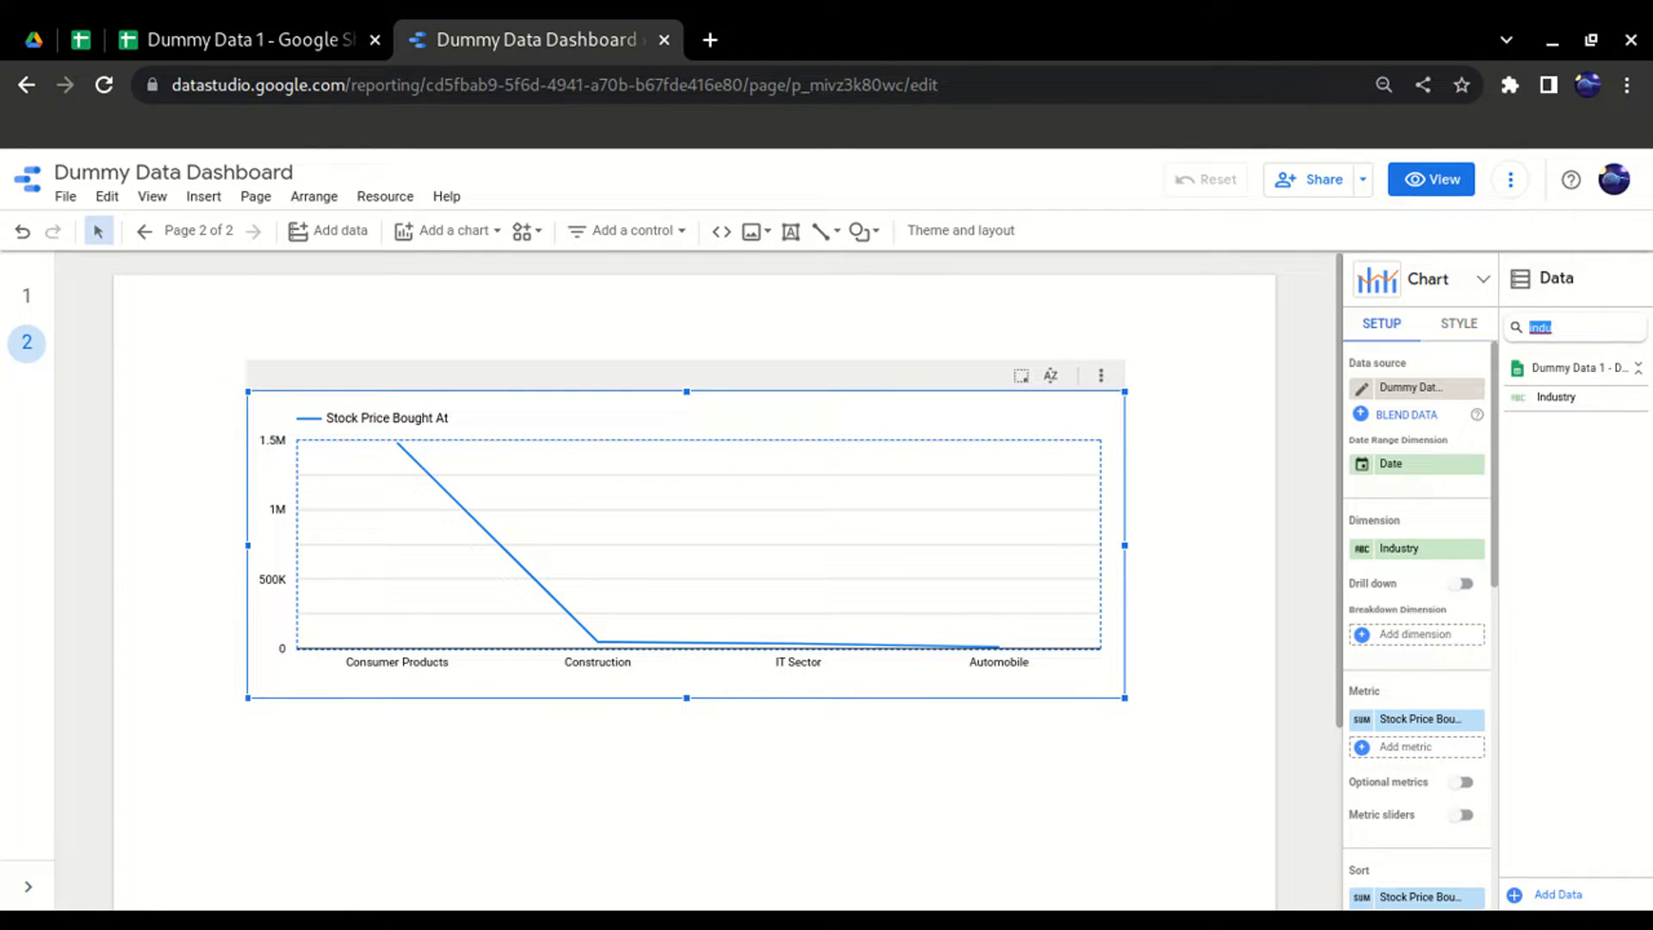
- Add Current Price as a second metric beneath Stock Price Bought At
text(curre)
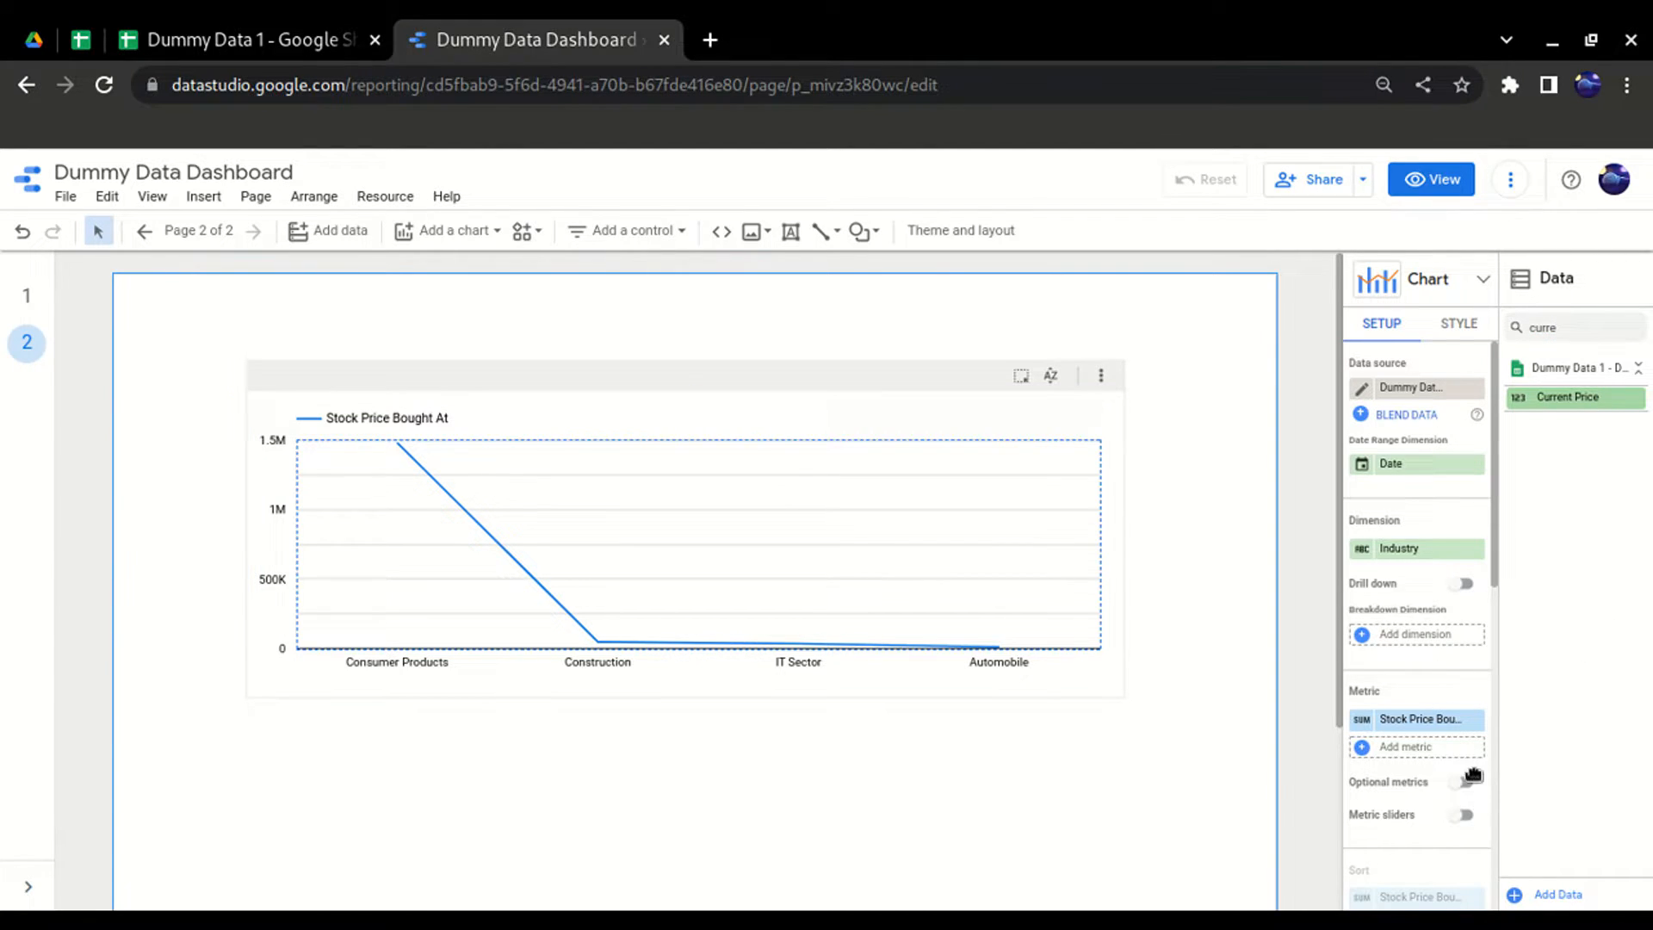
click(1567, 396)
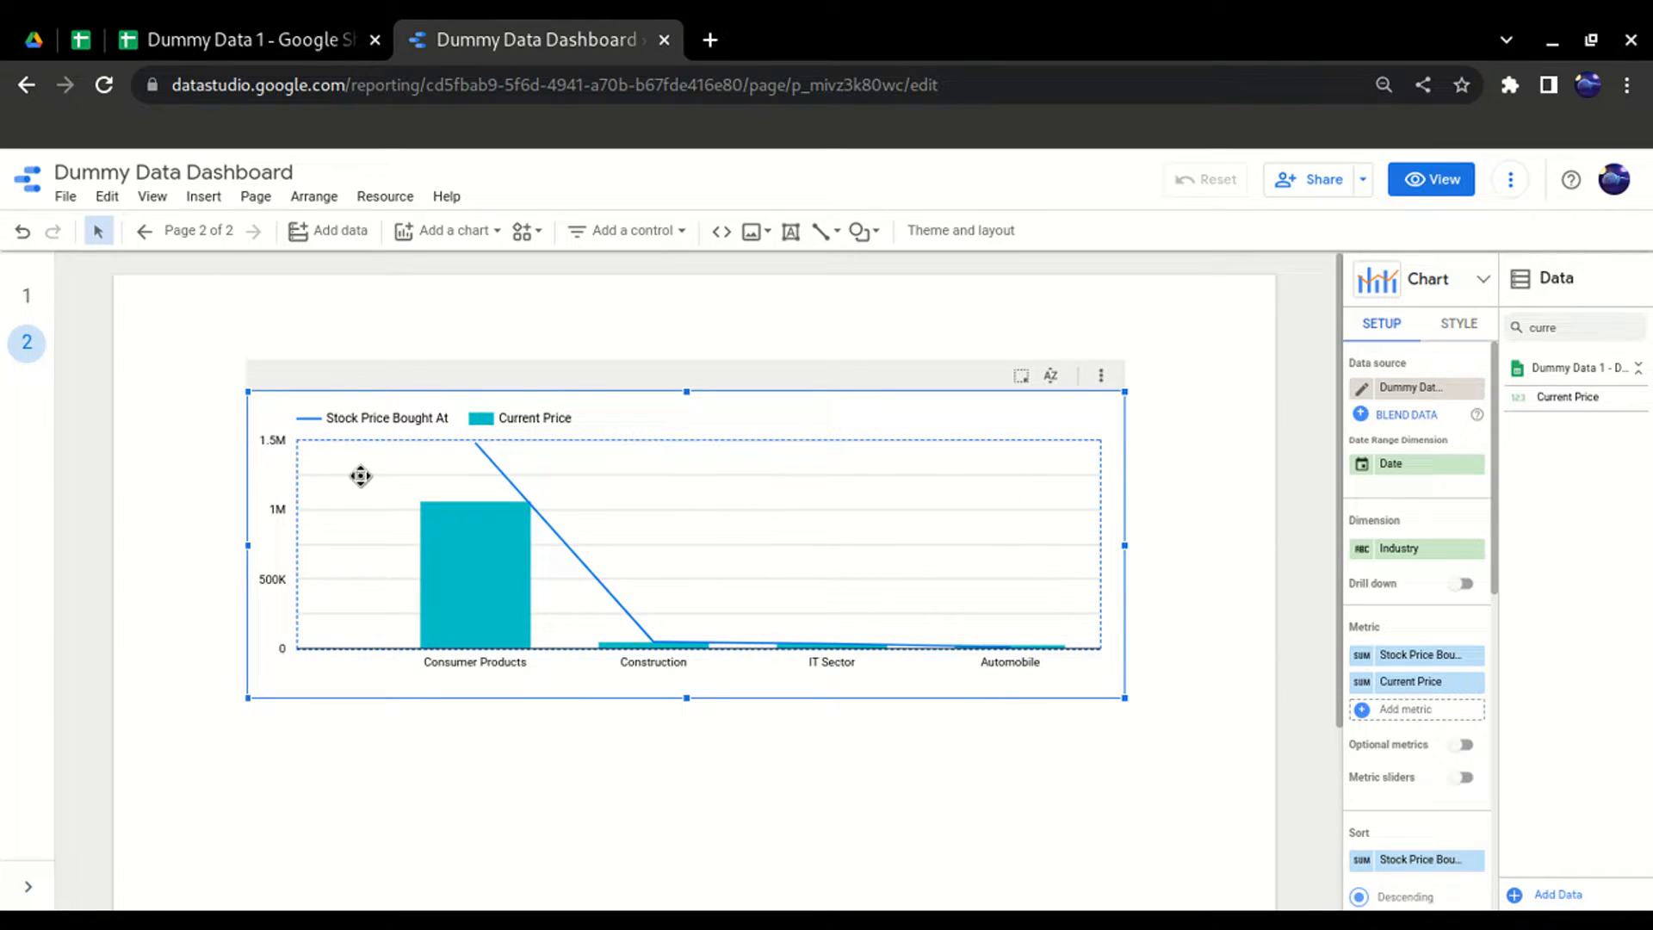
mouse_move(503, 516)
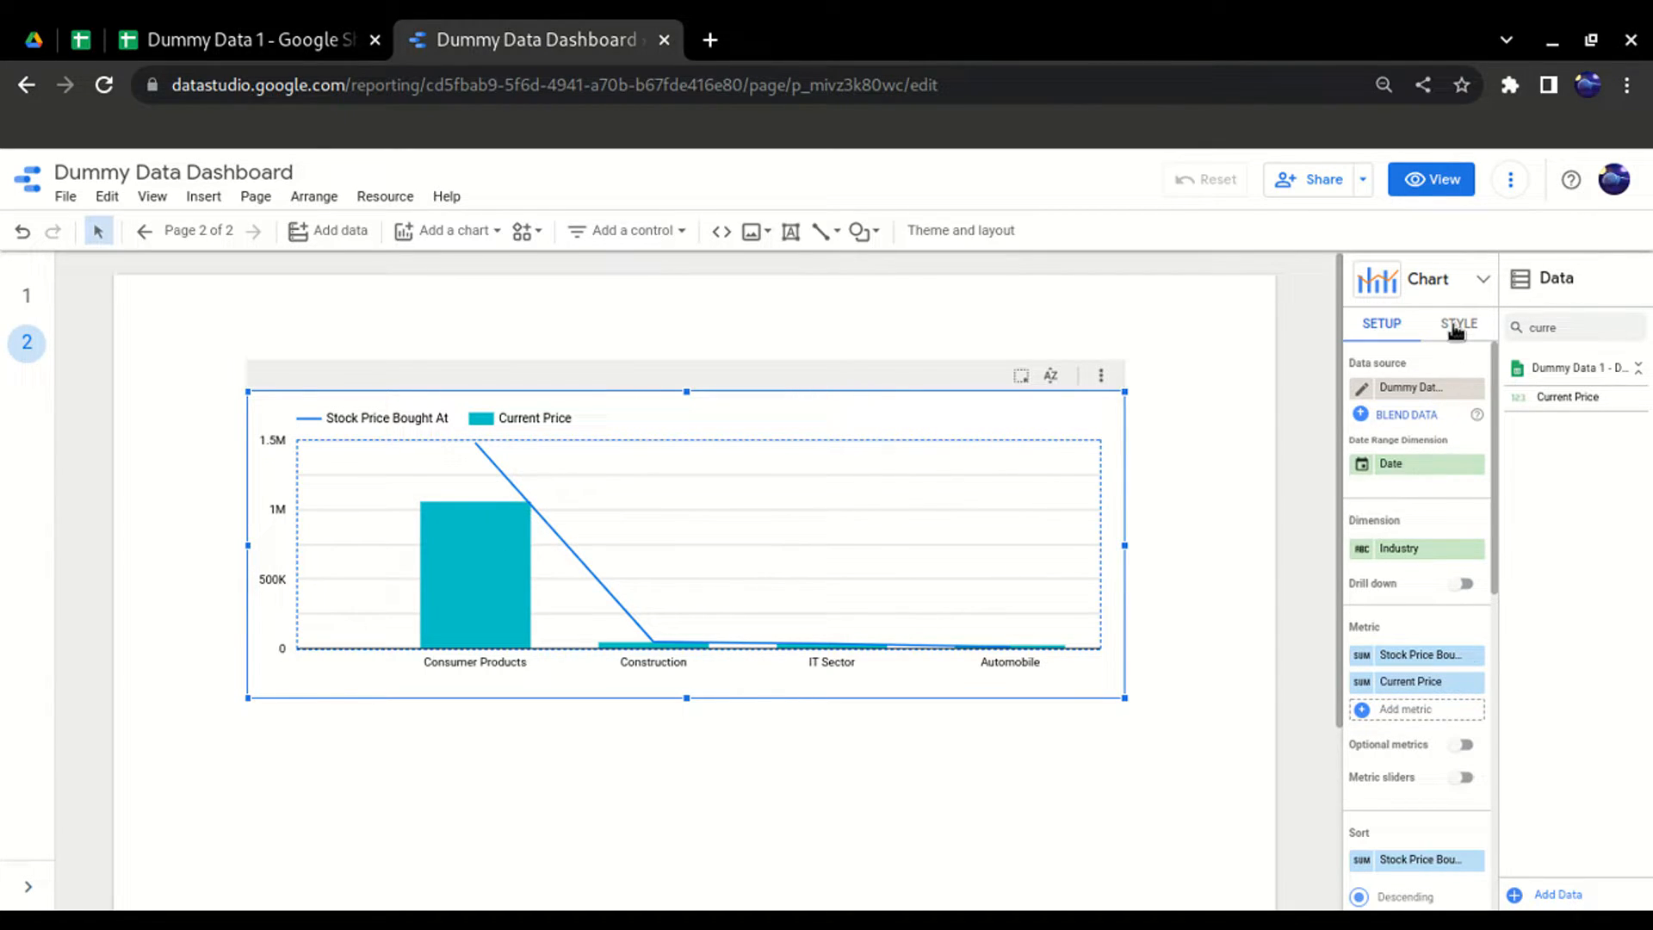
mouse_move(988, 403)
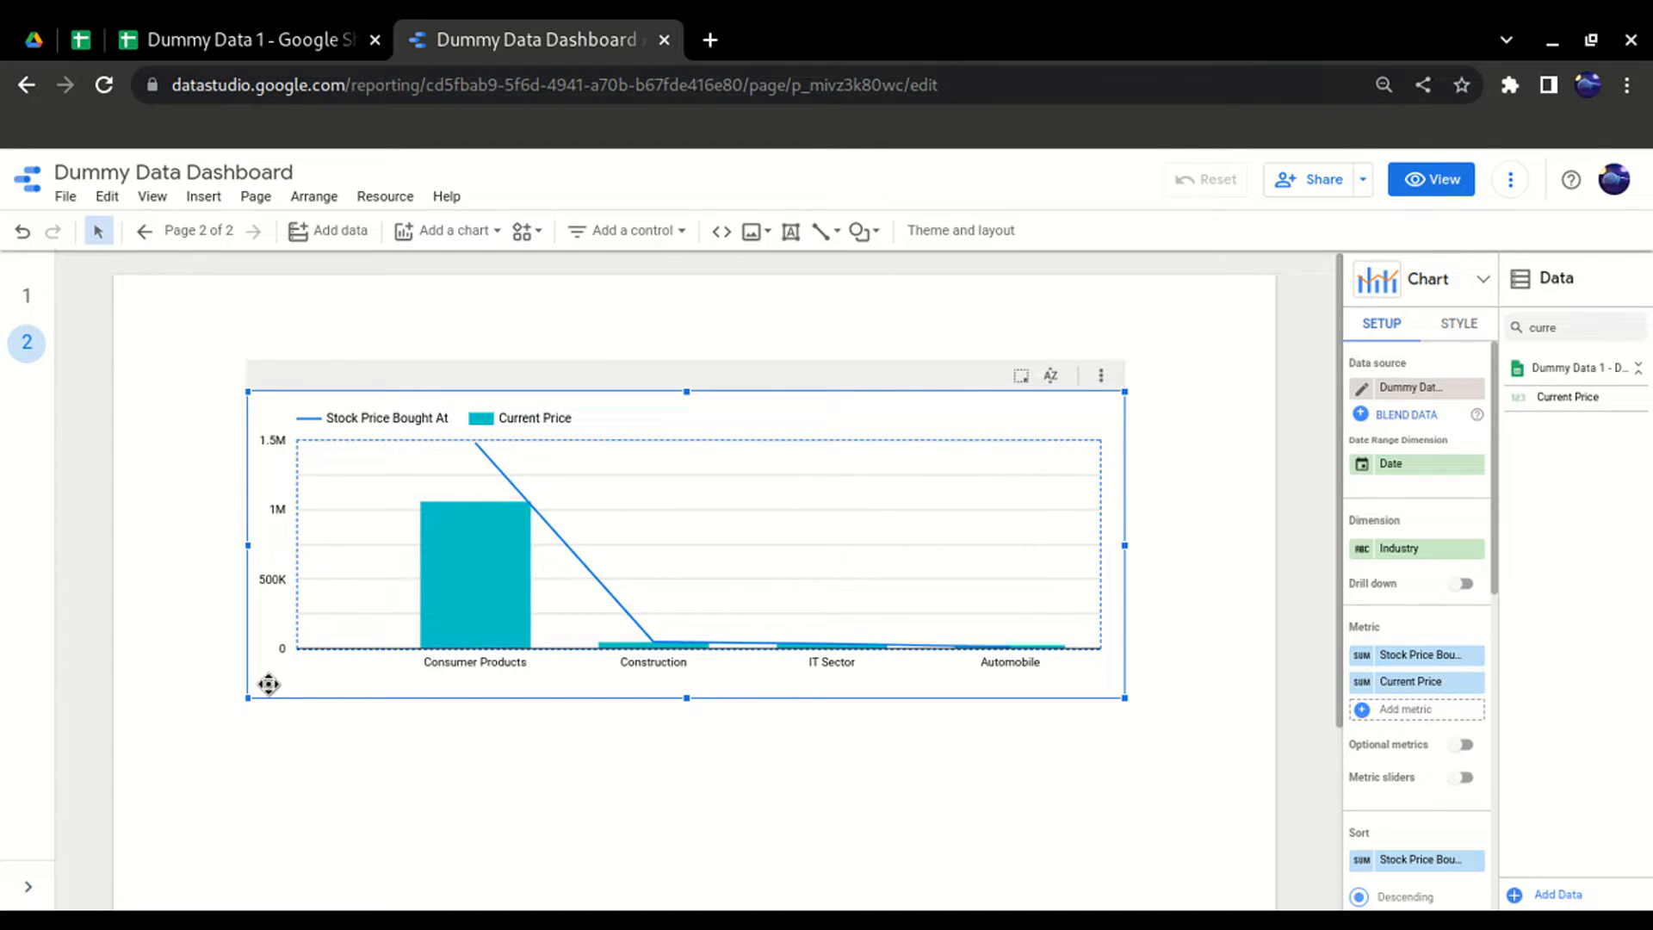
mouse_move(289, 657)
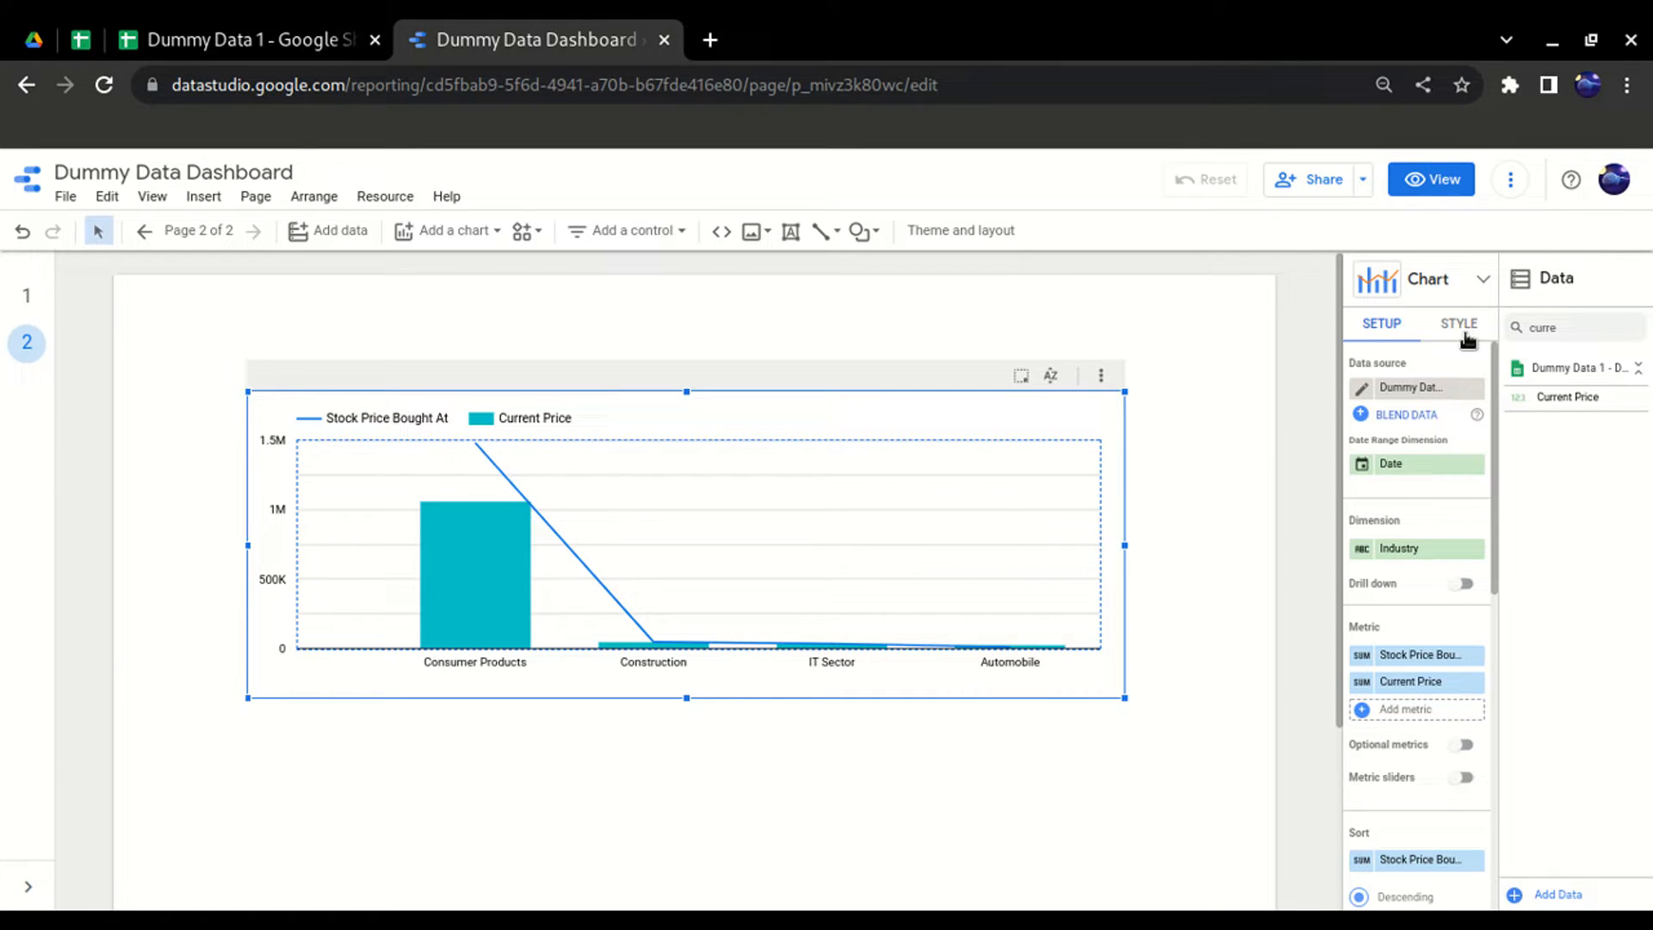
- Style Series #1 as a line with data labels, leaving Series #2 as bars
click(1458, 323)
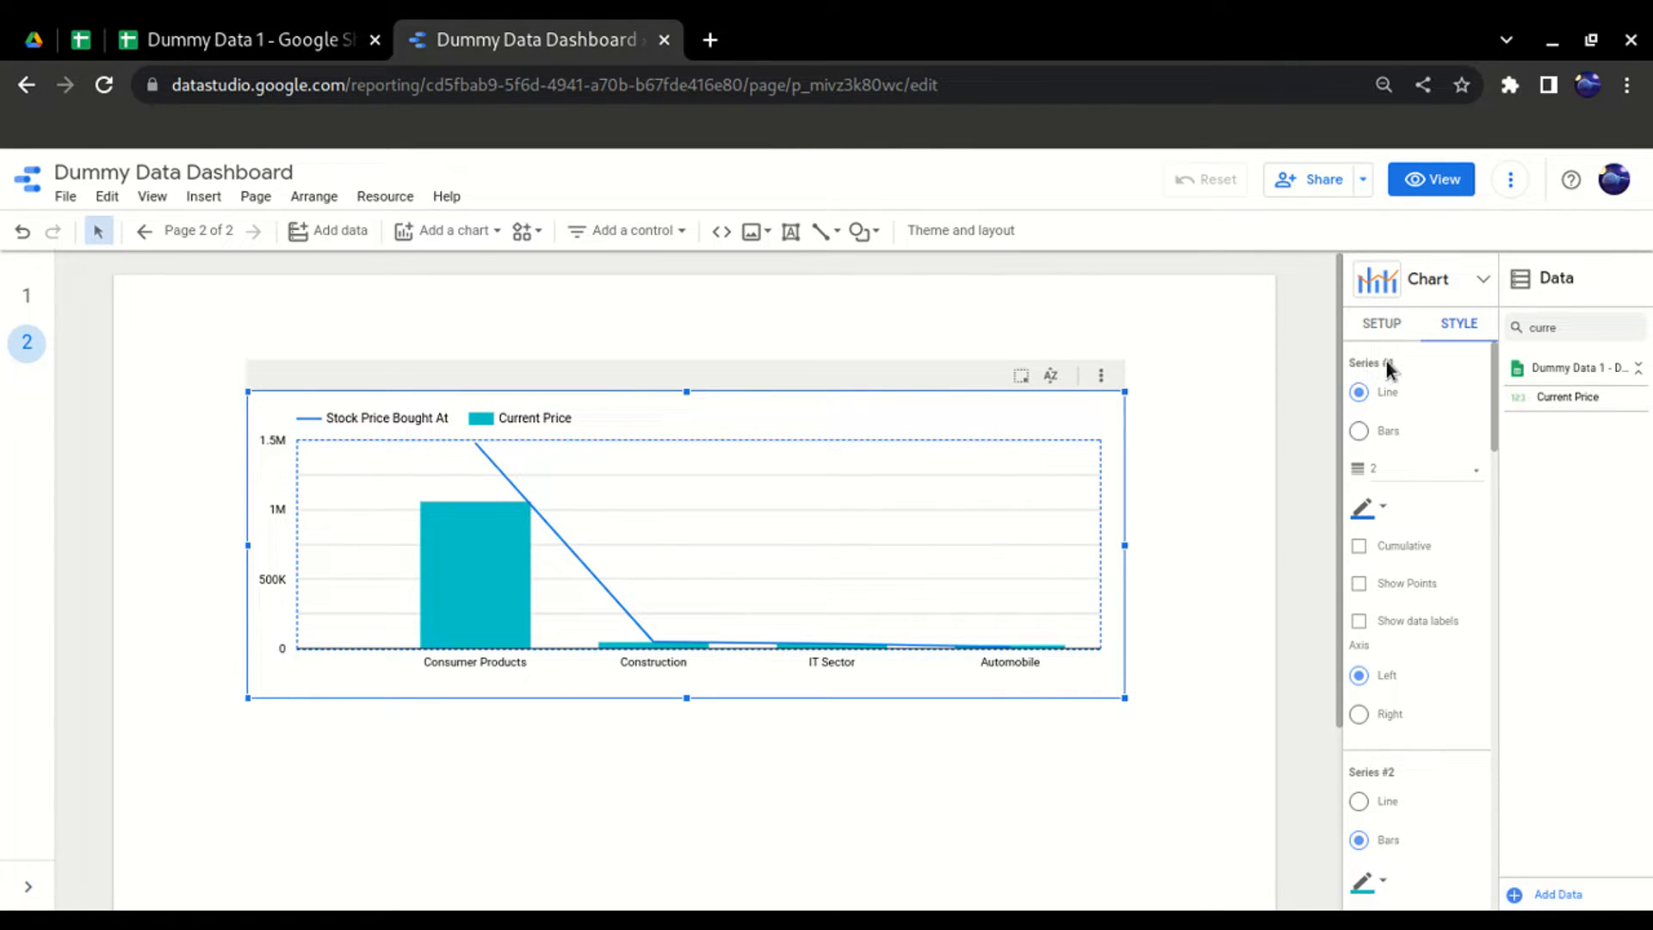
mouse_move(413, 583)
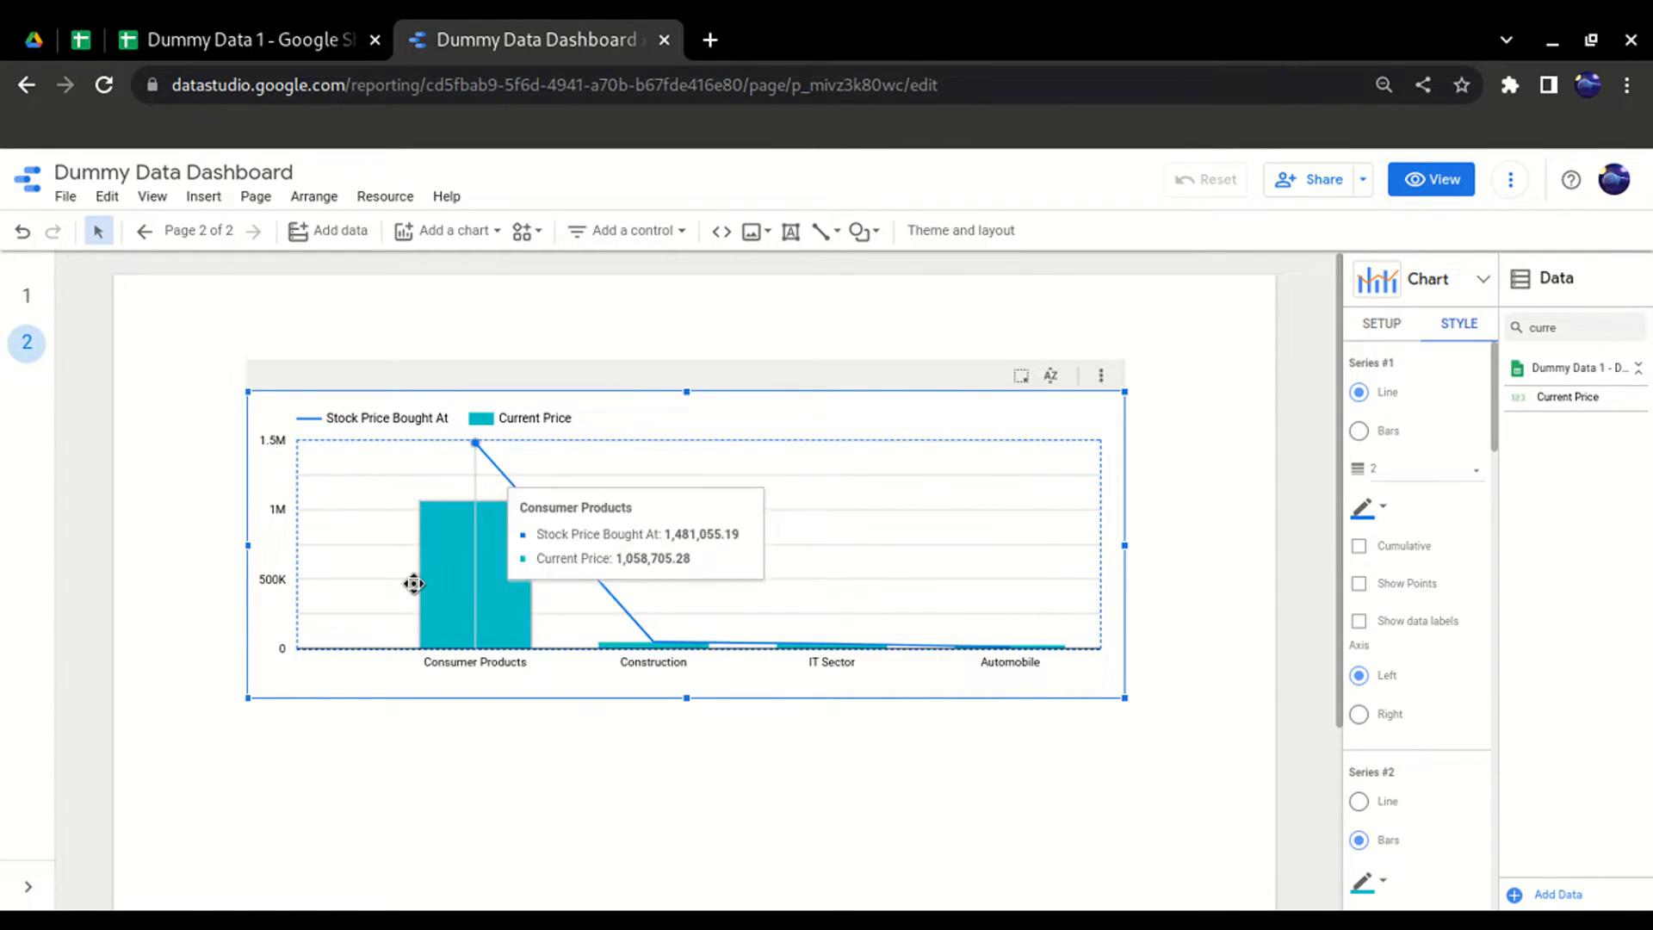
mouse_move(1387, 364)
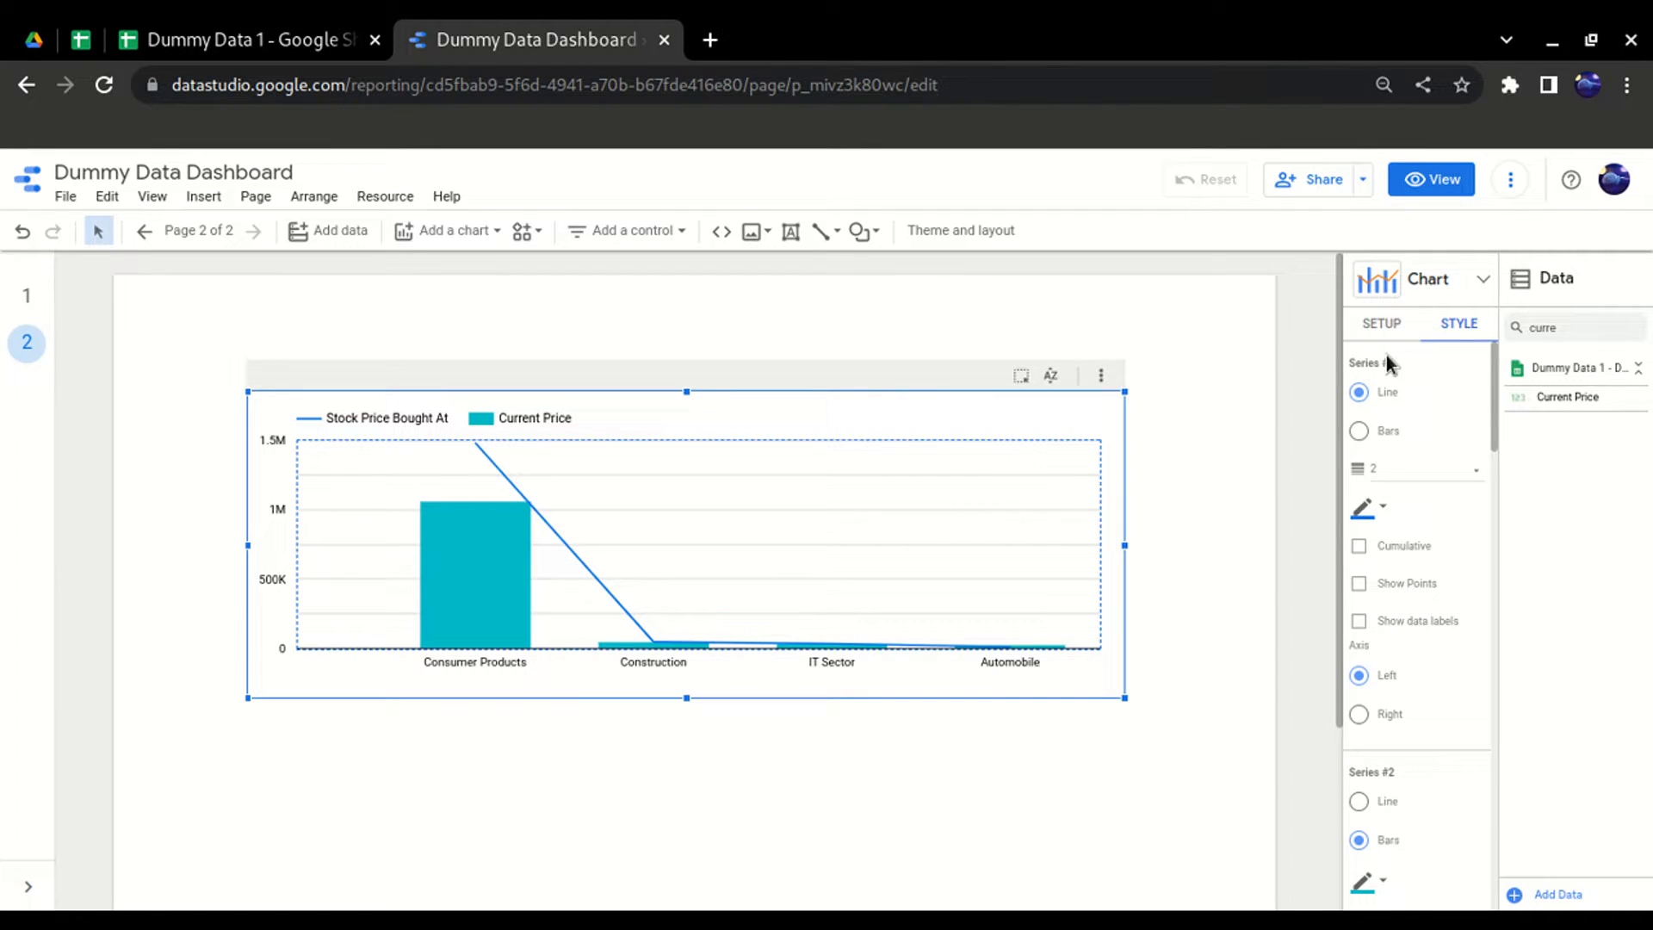
mouse_move(1346, 700)
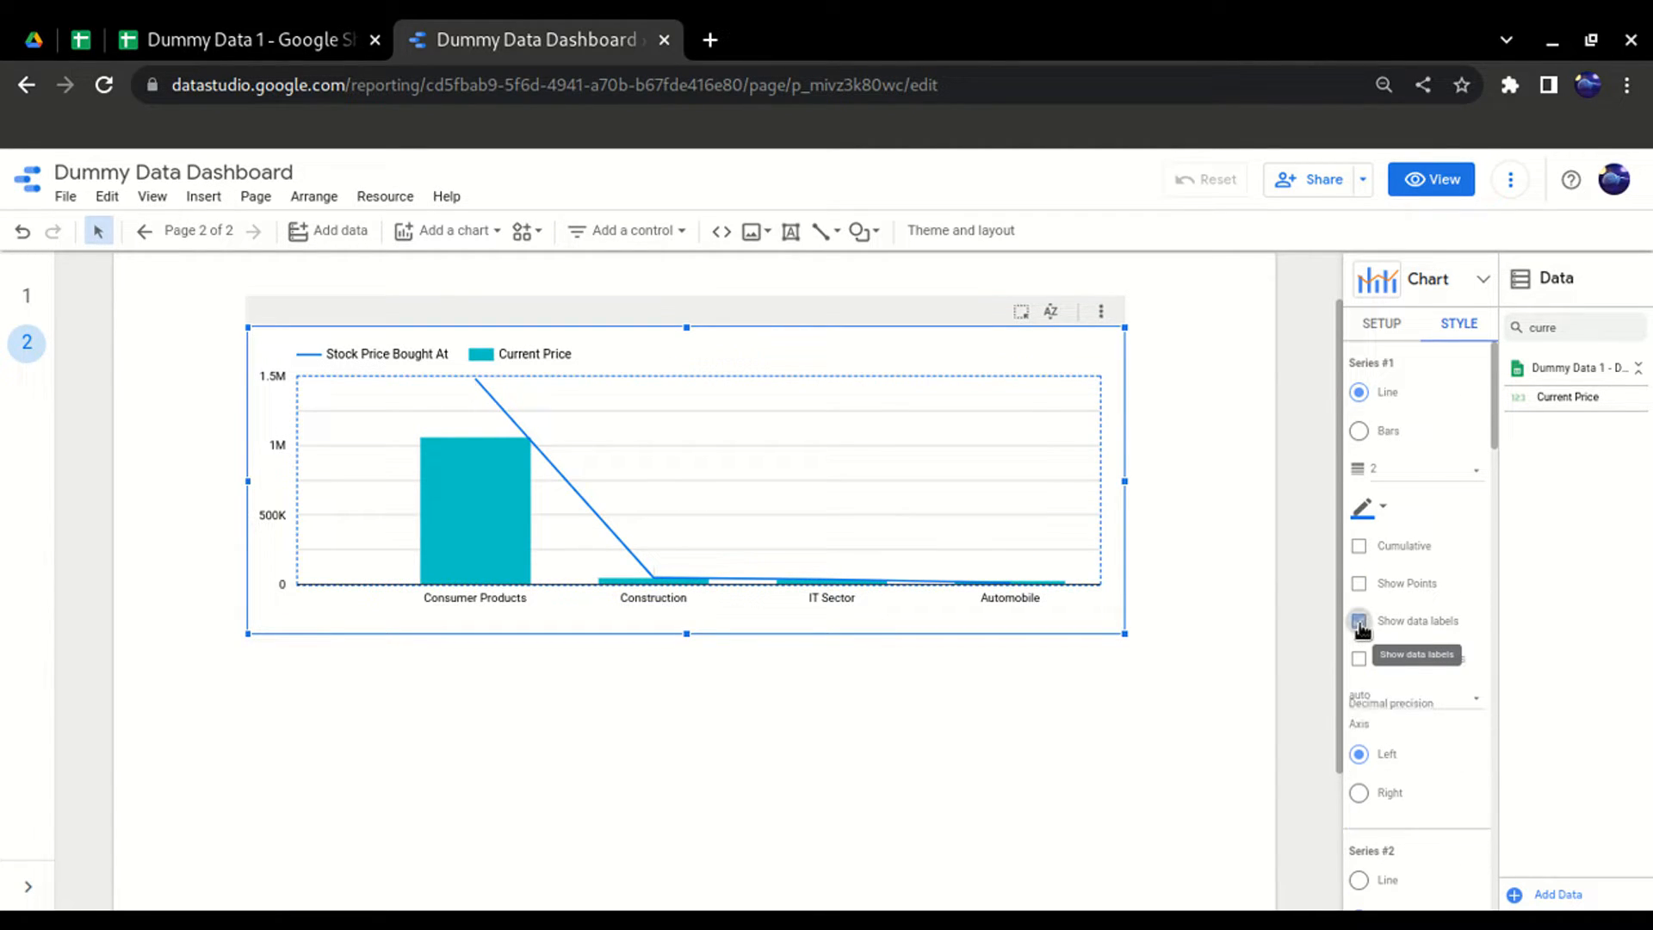
click(1358, 620)
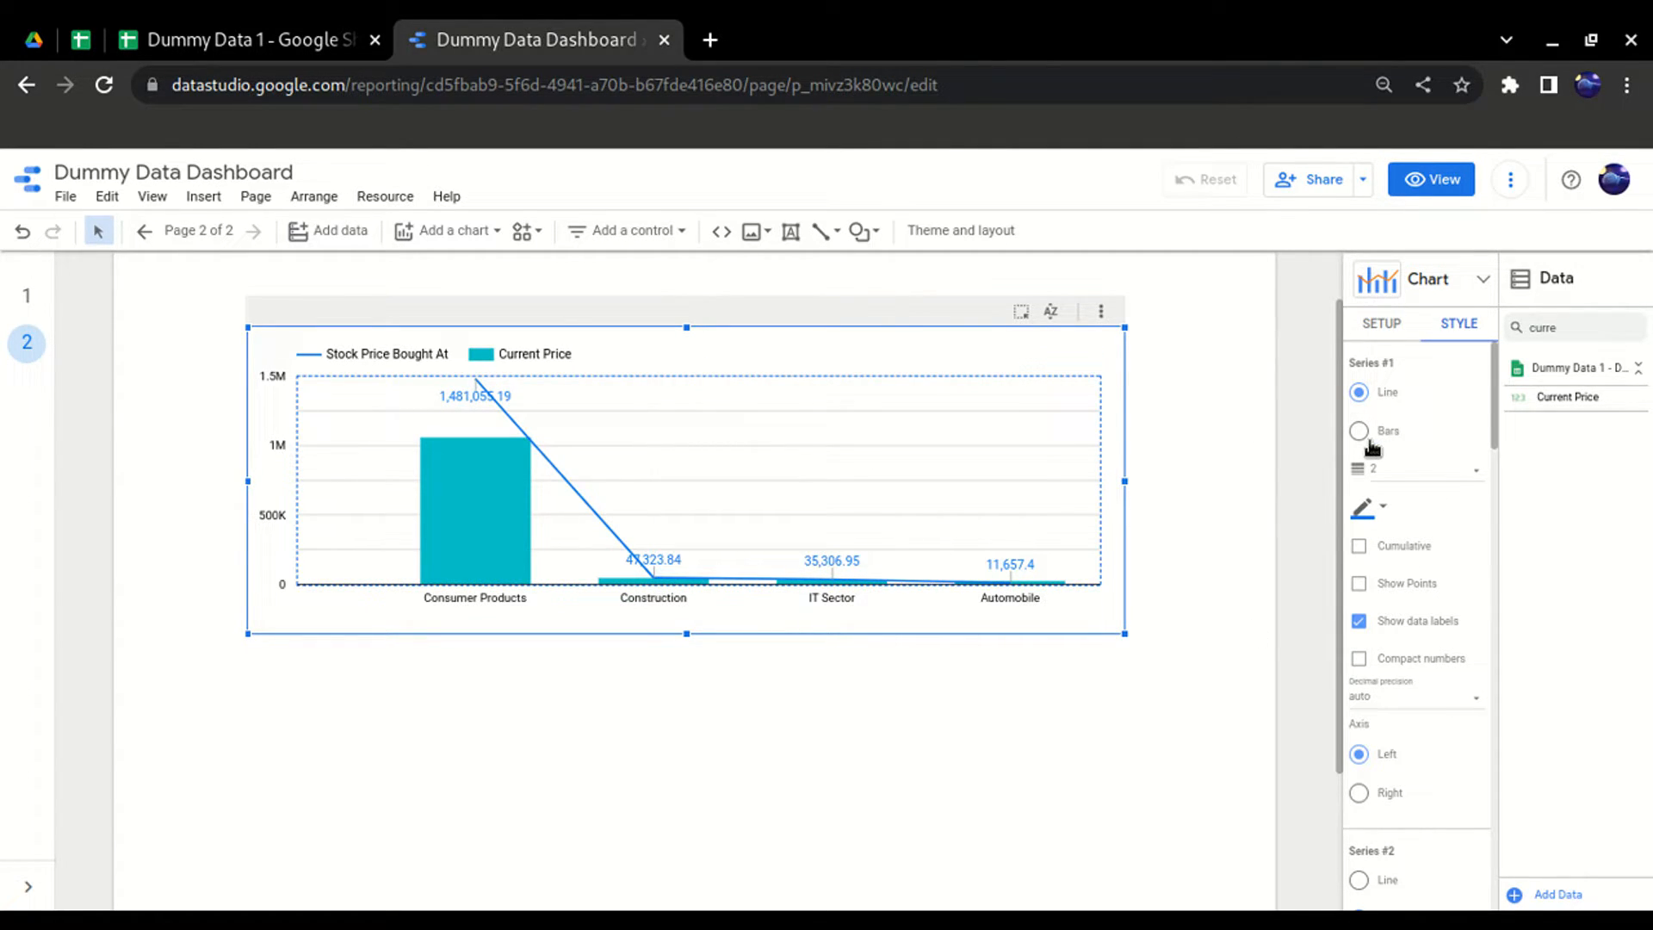
click(1358, 430)
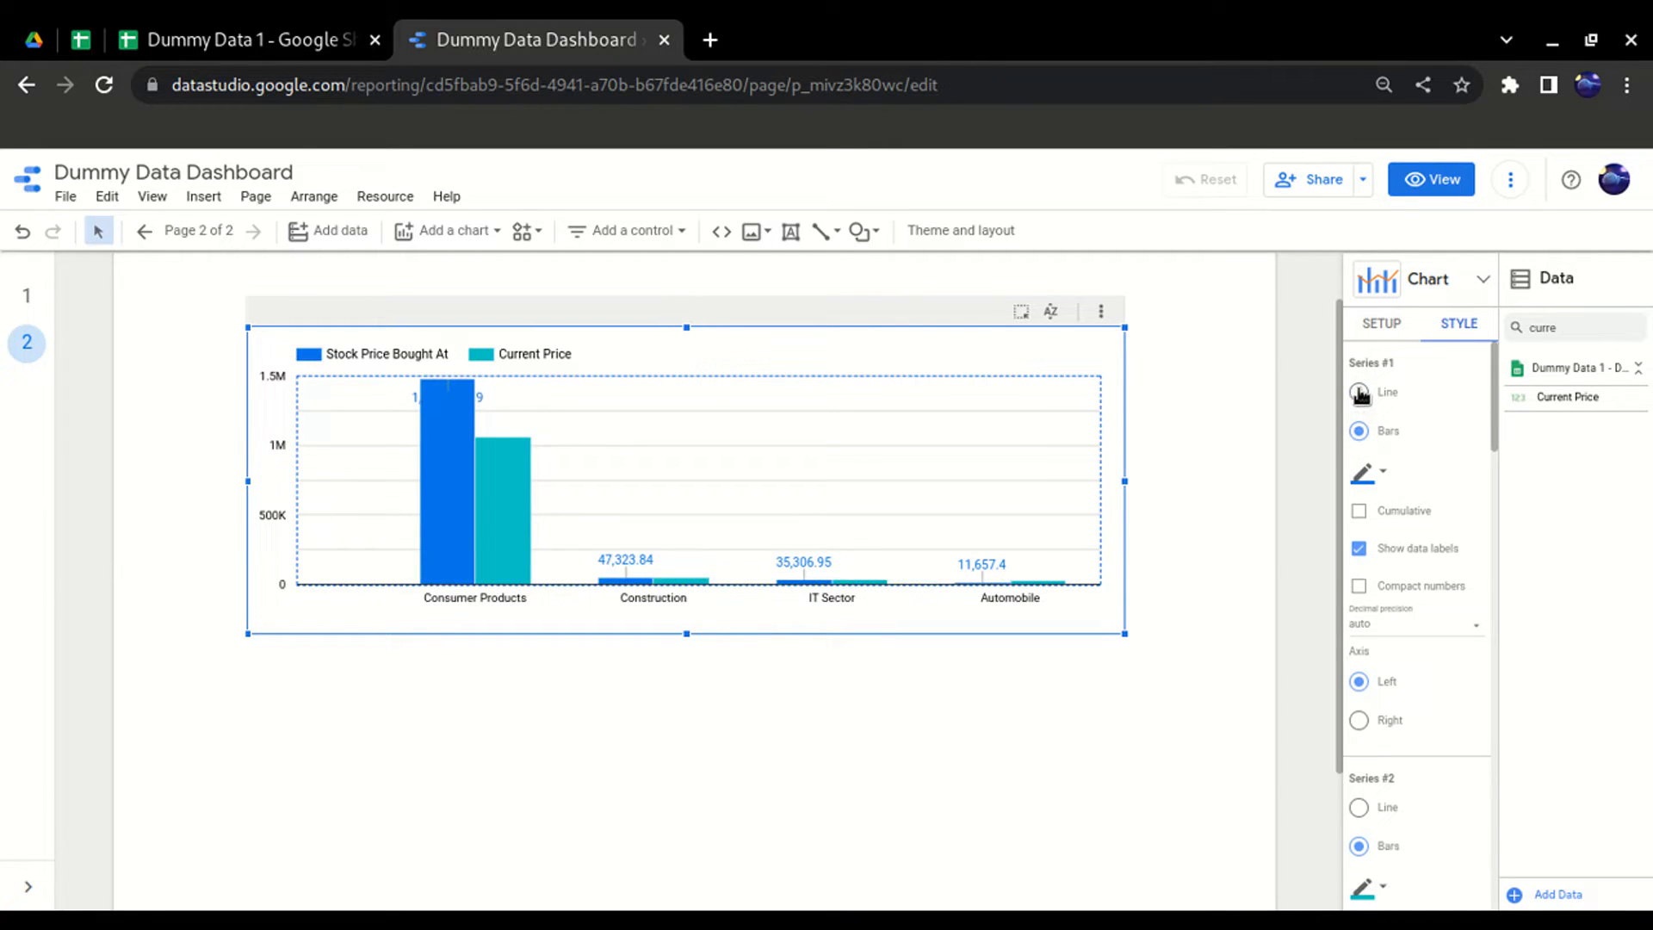
click(1358, 393)
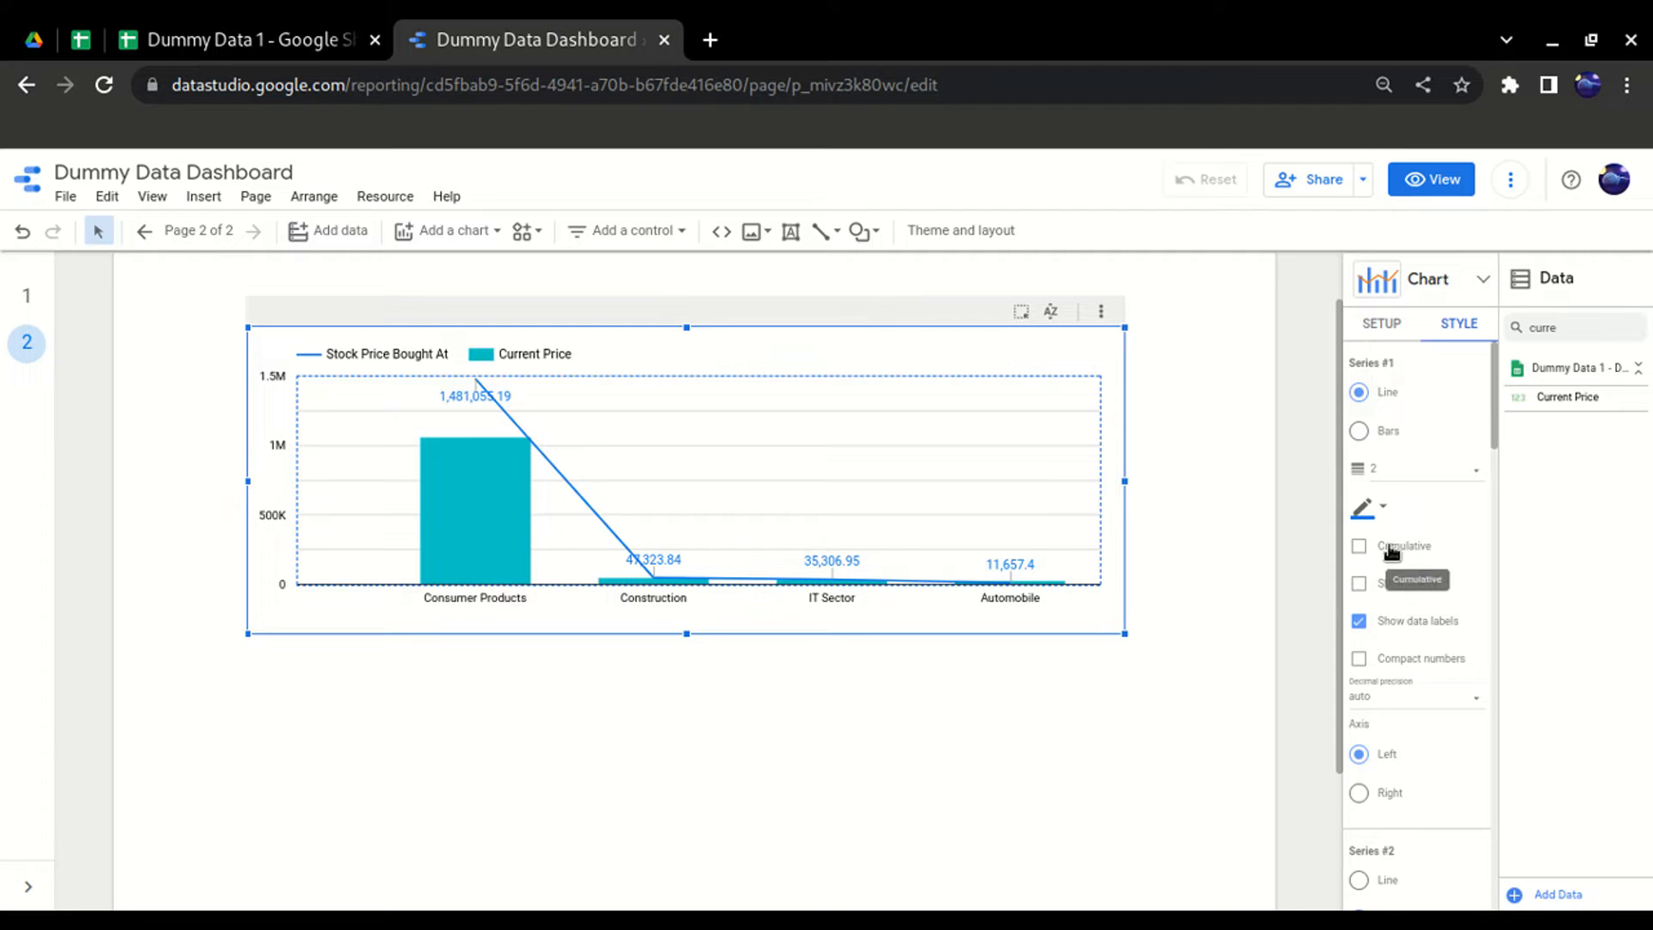
scroll(down, 3)
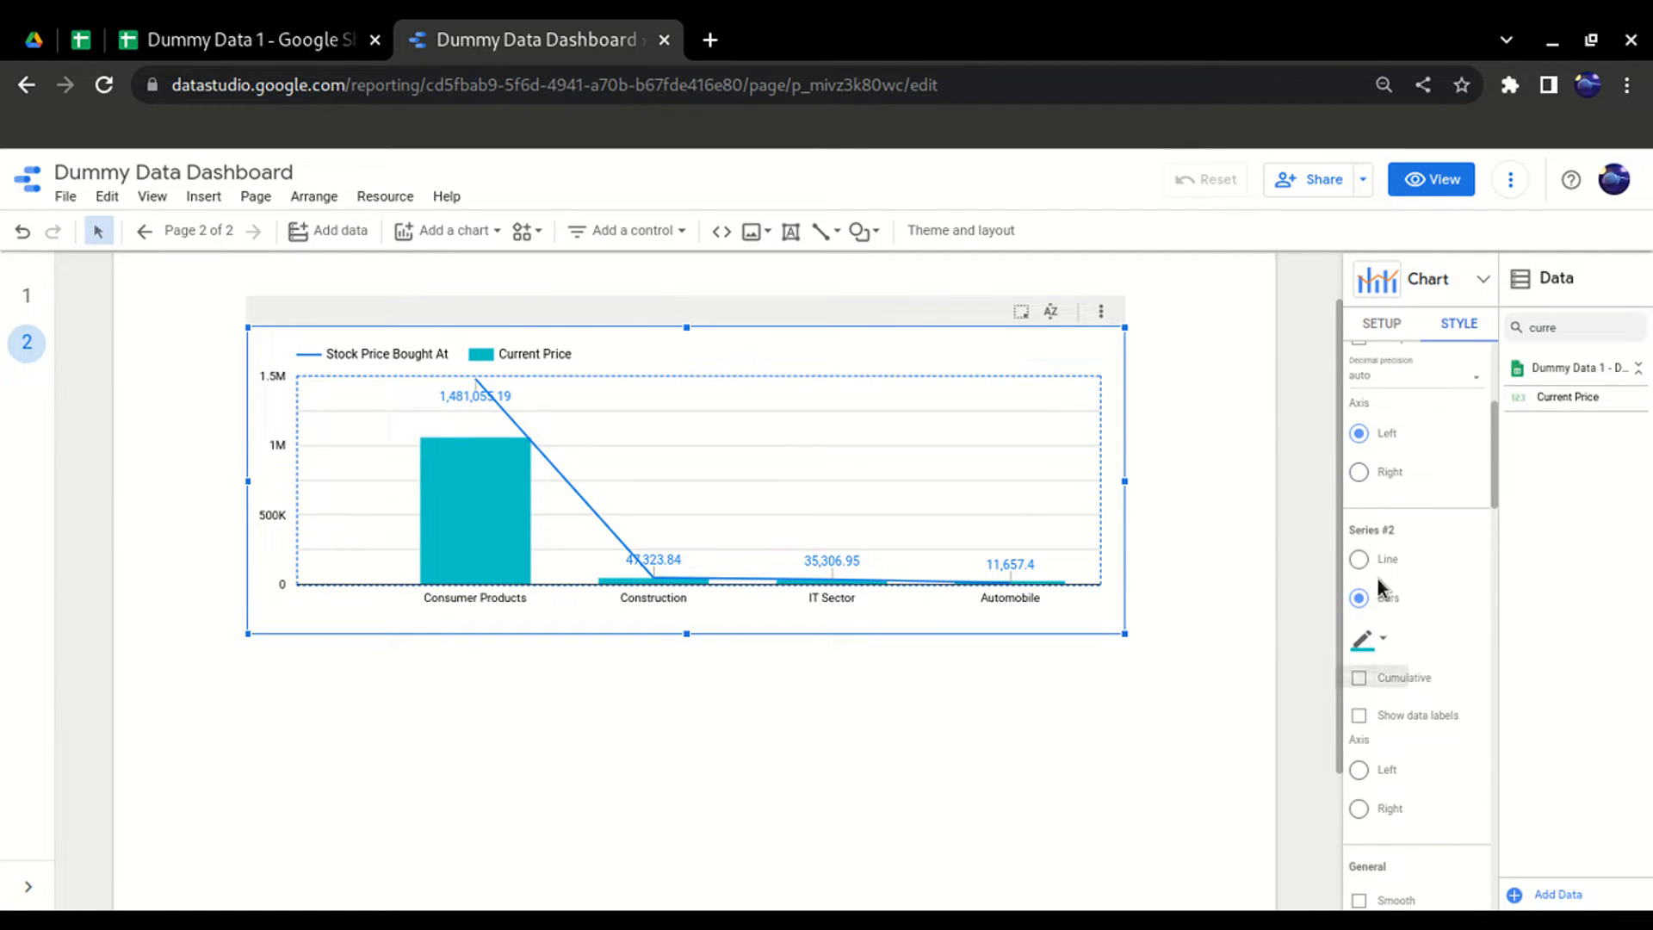
click(1358, 558)
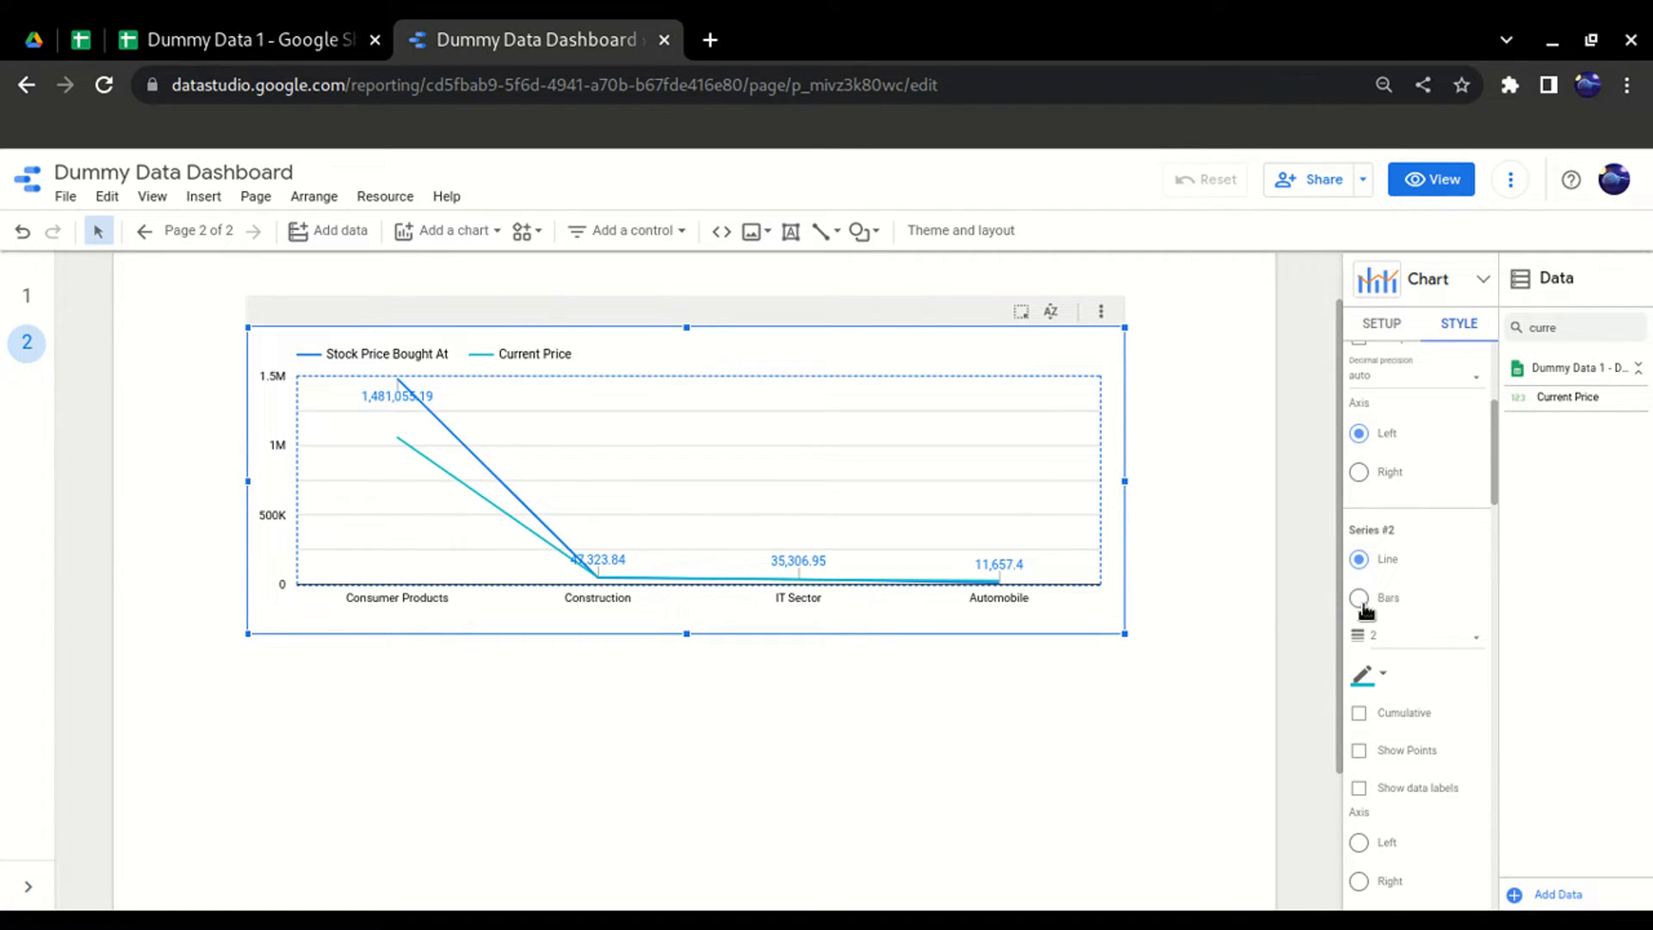
click(1358, 597)
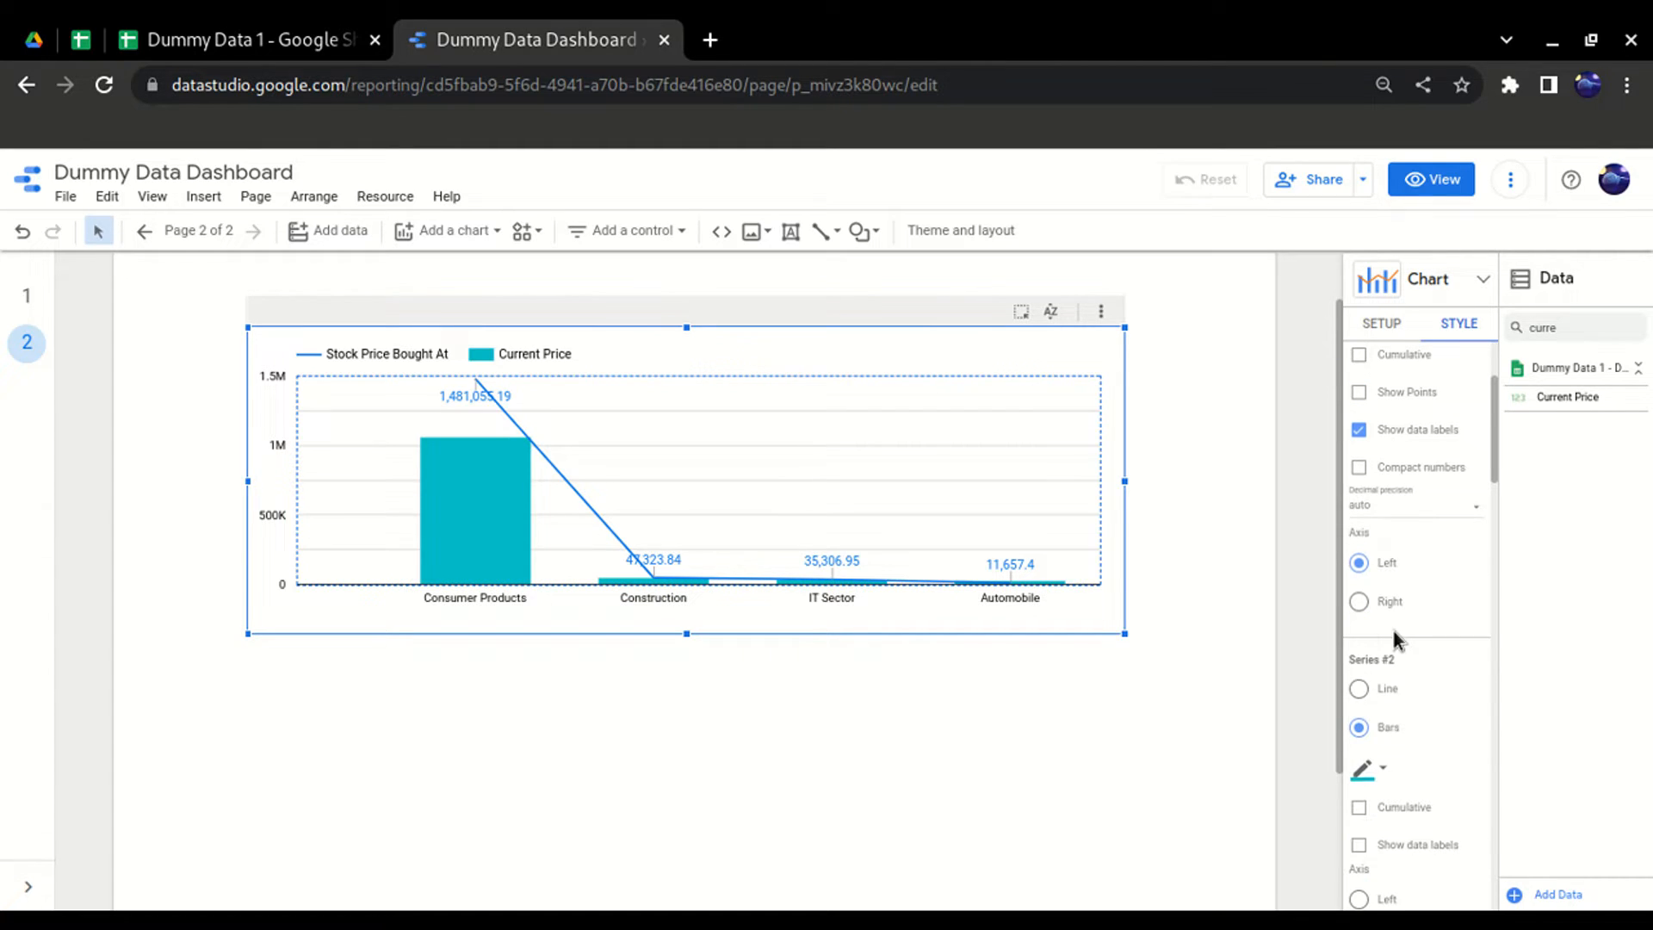
mouse_move(1410, 634)
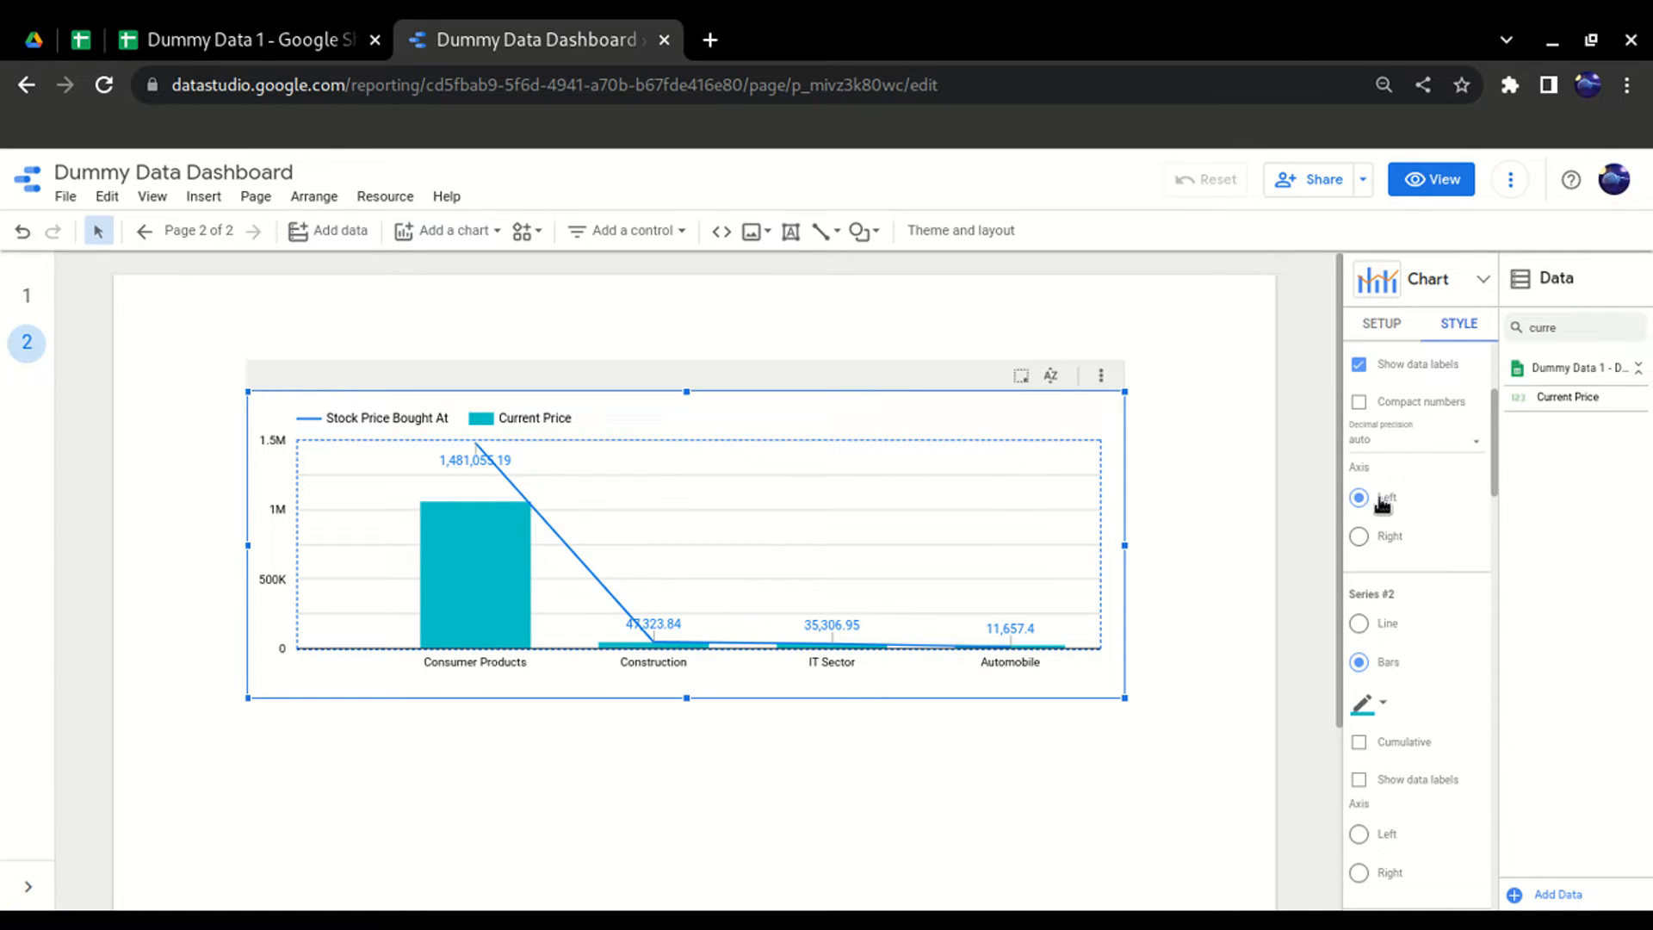
- Put Series #2 Current Price on the right axis and widen the chart to fit it
scroll(down, 3)
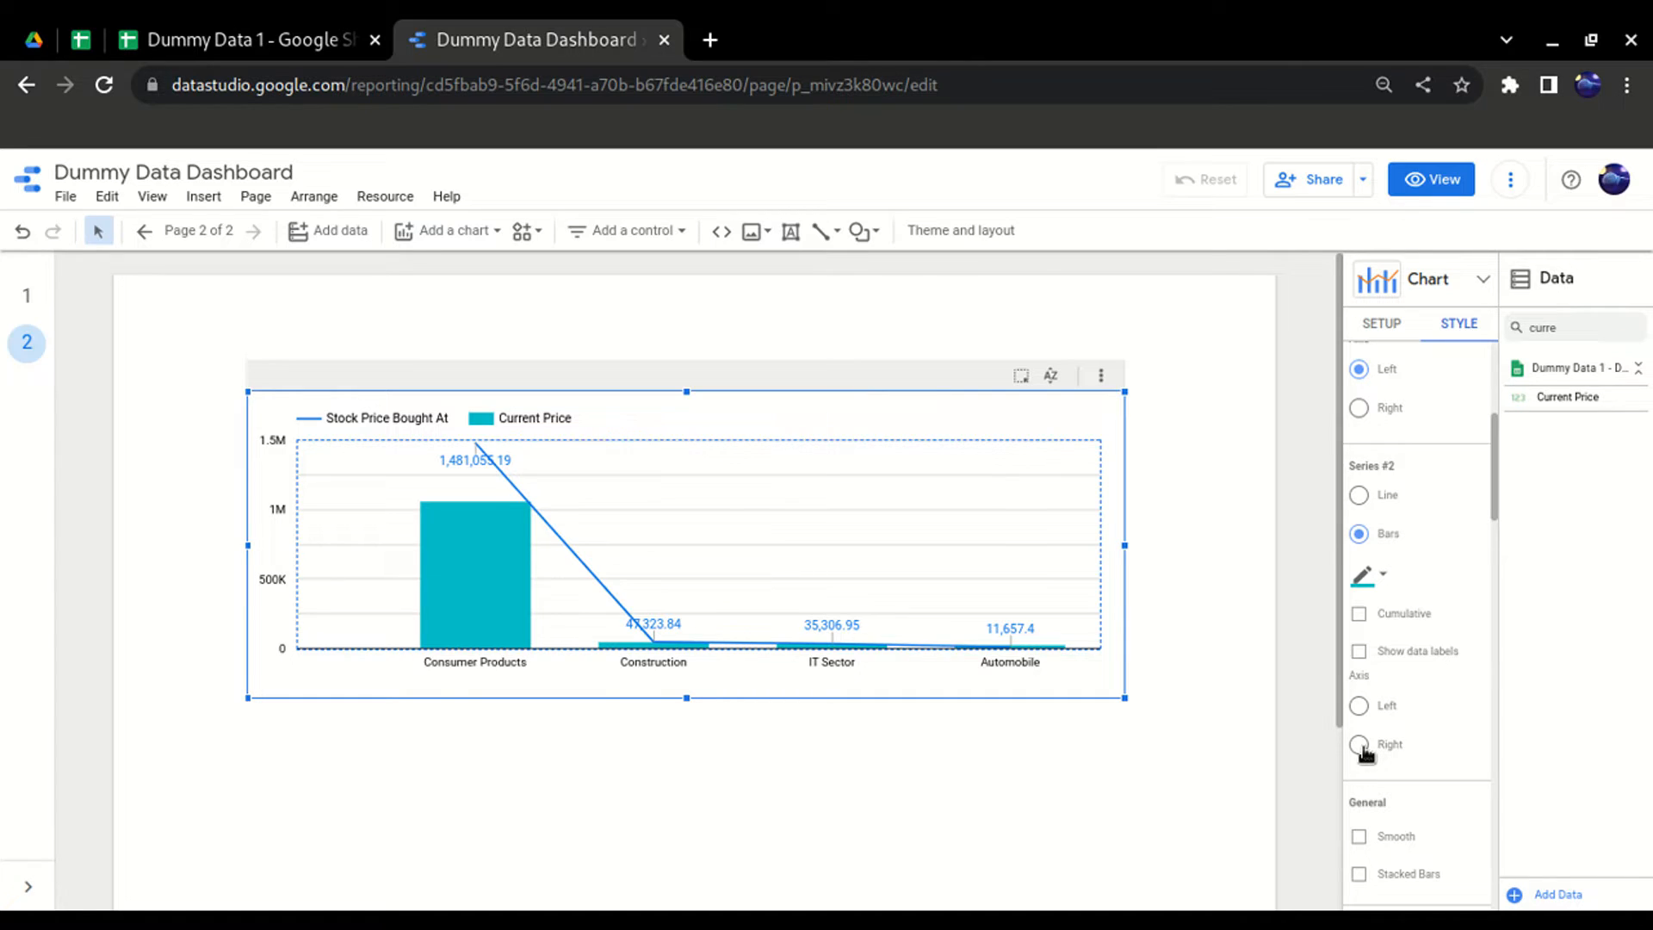
click(1356, 744)
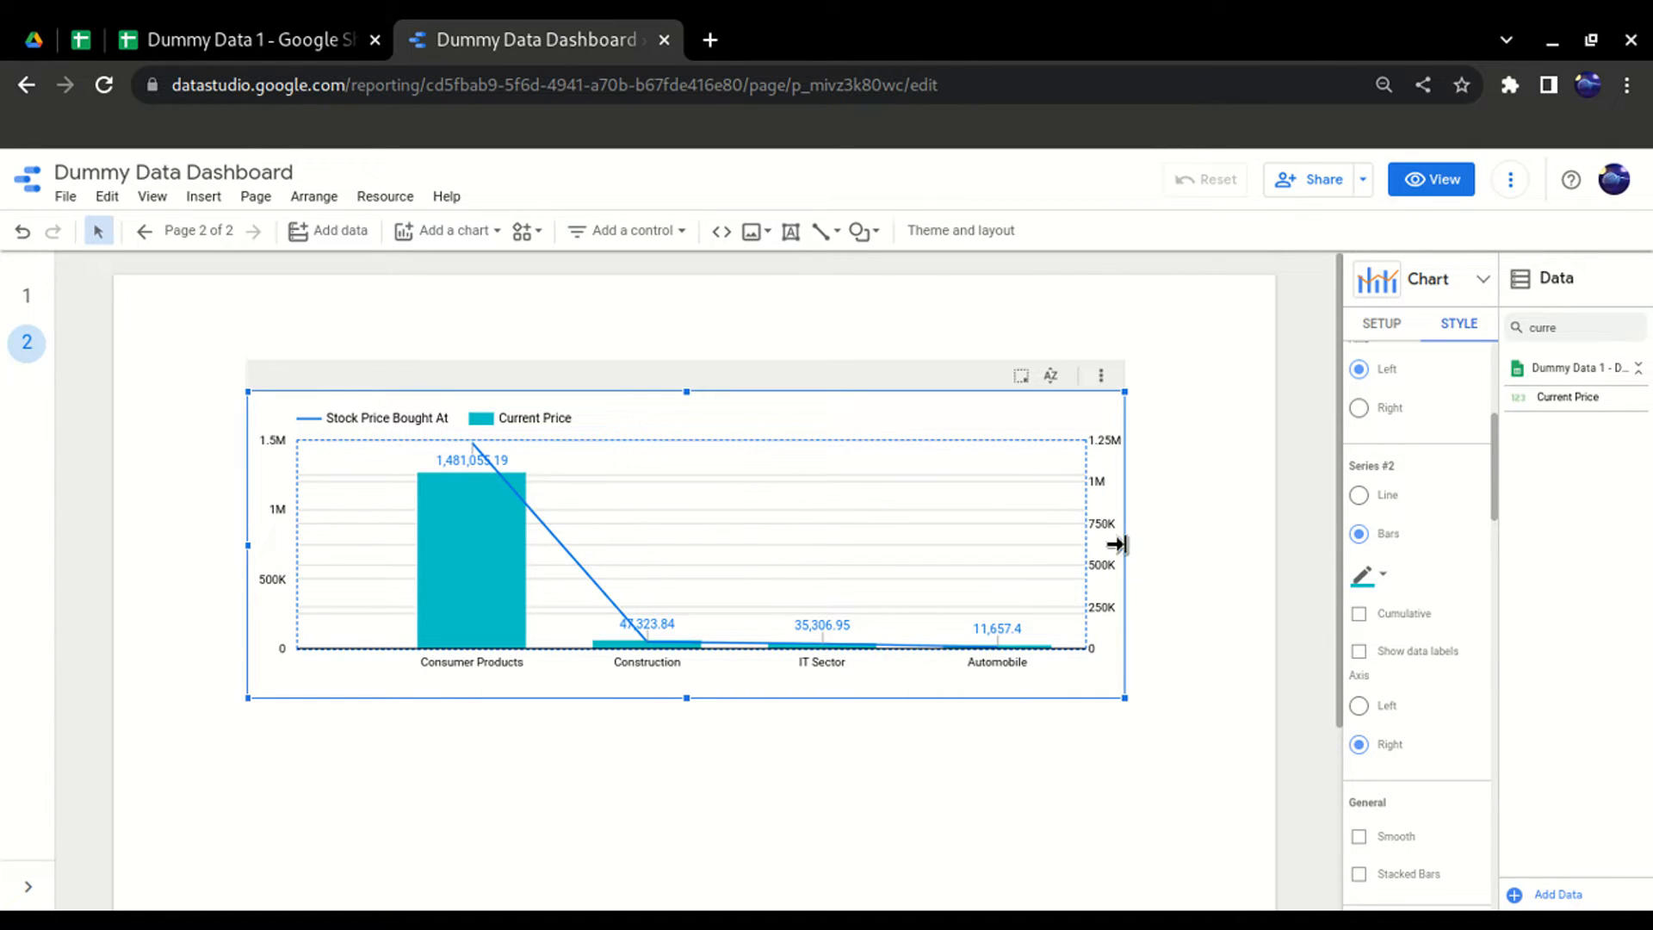
drag(1125, 546, 1199, 545)
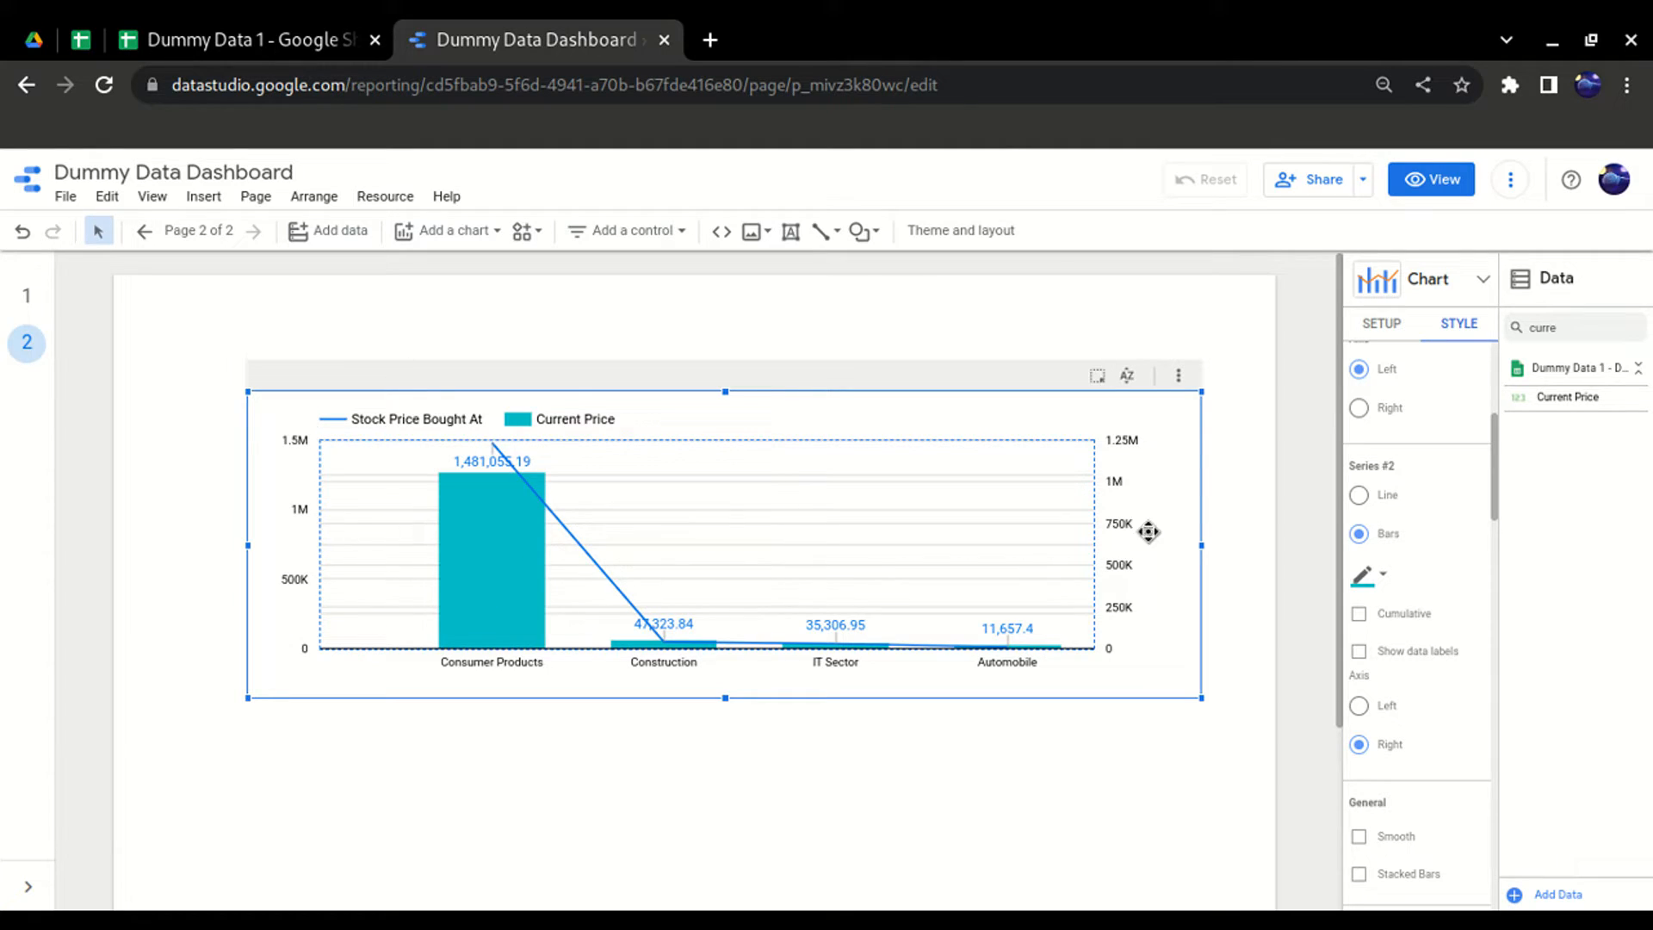
mouse_move(973, 684)
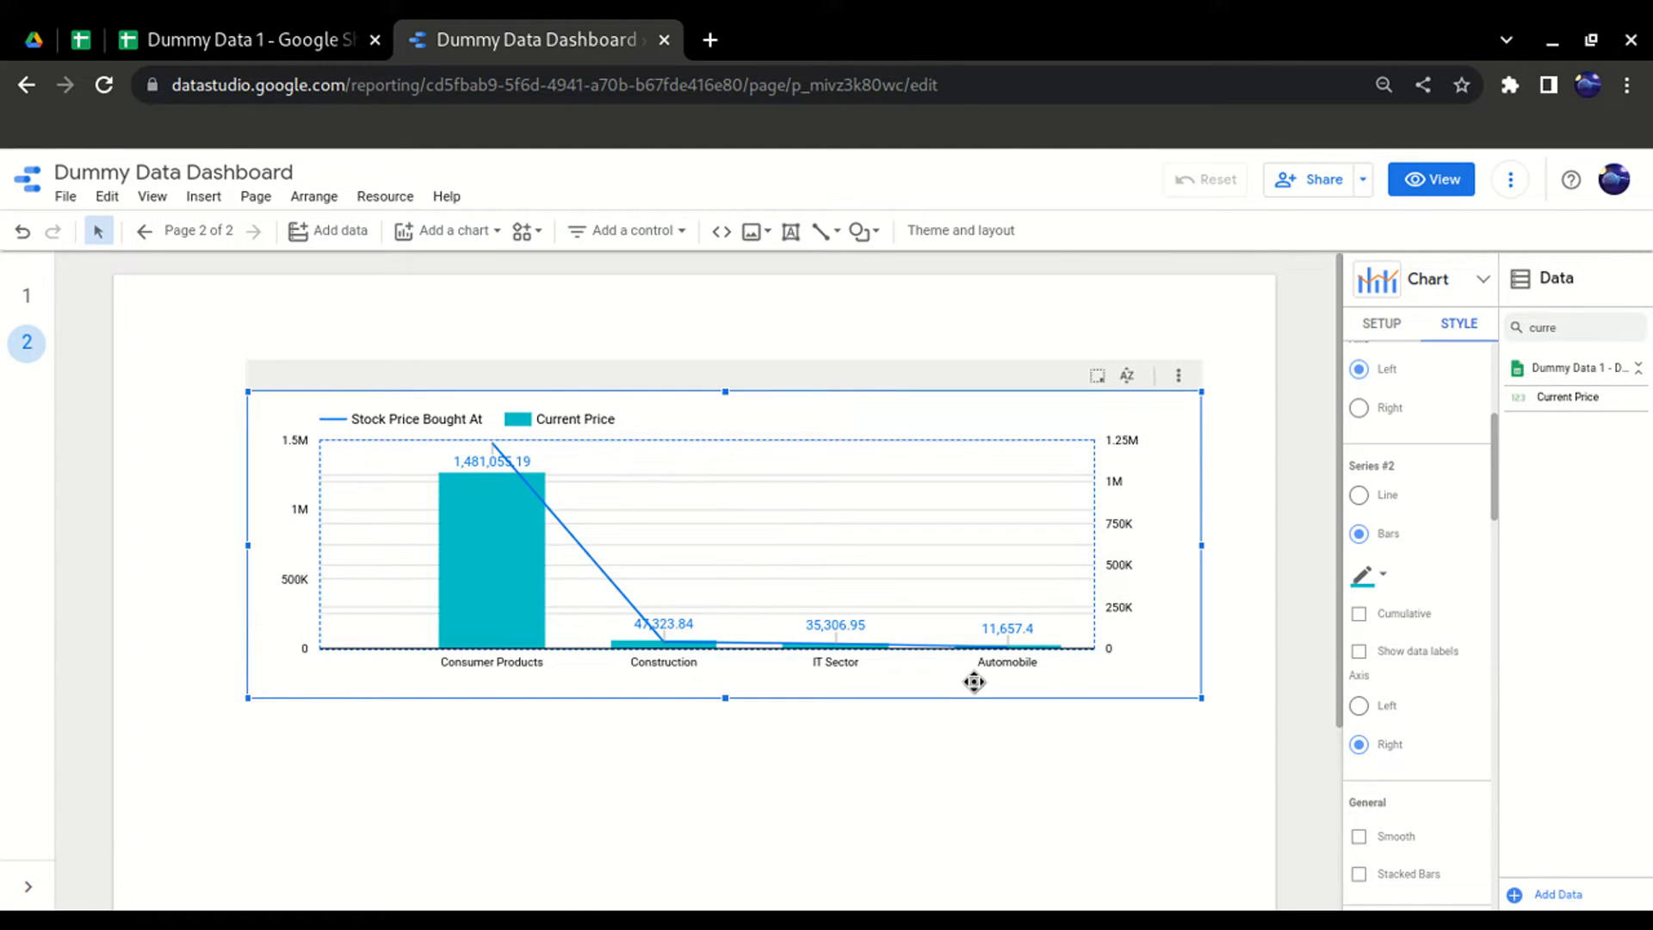
scroll(down, 3)
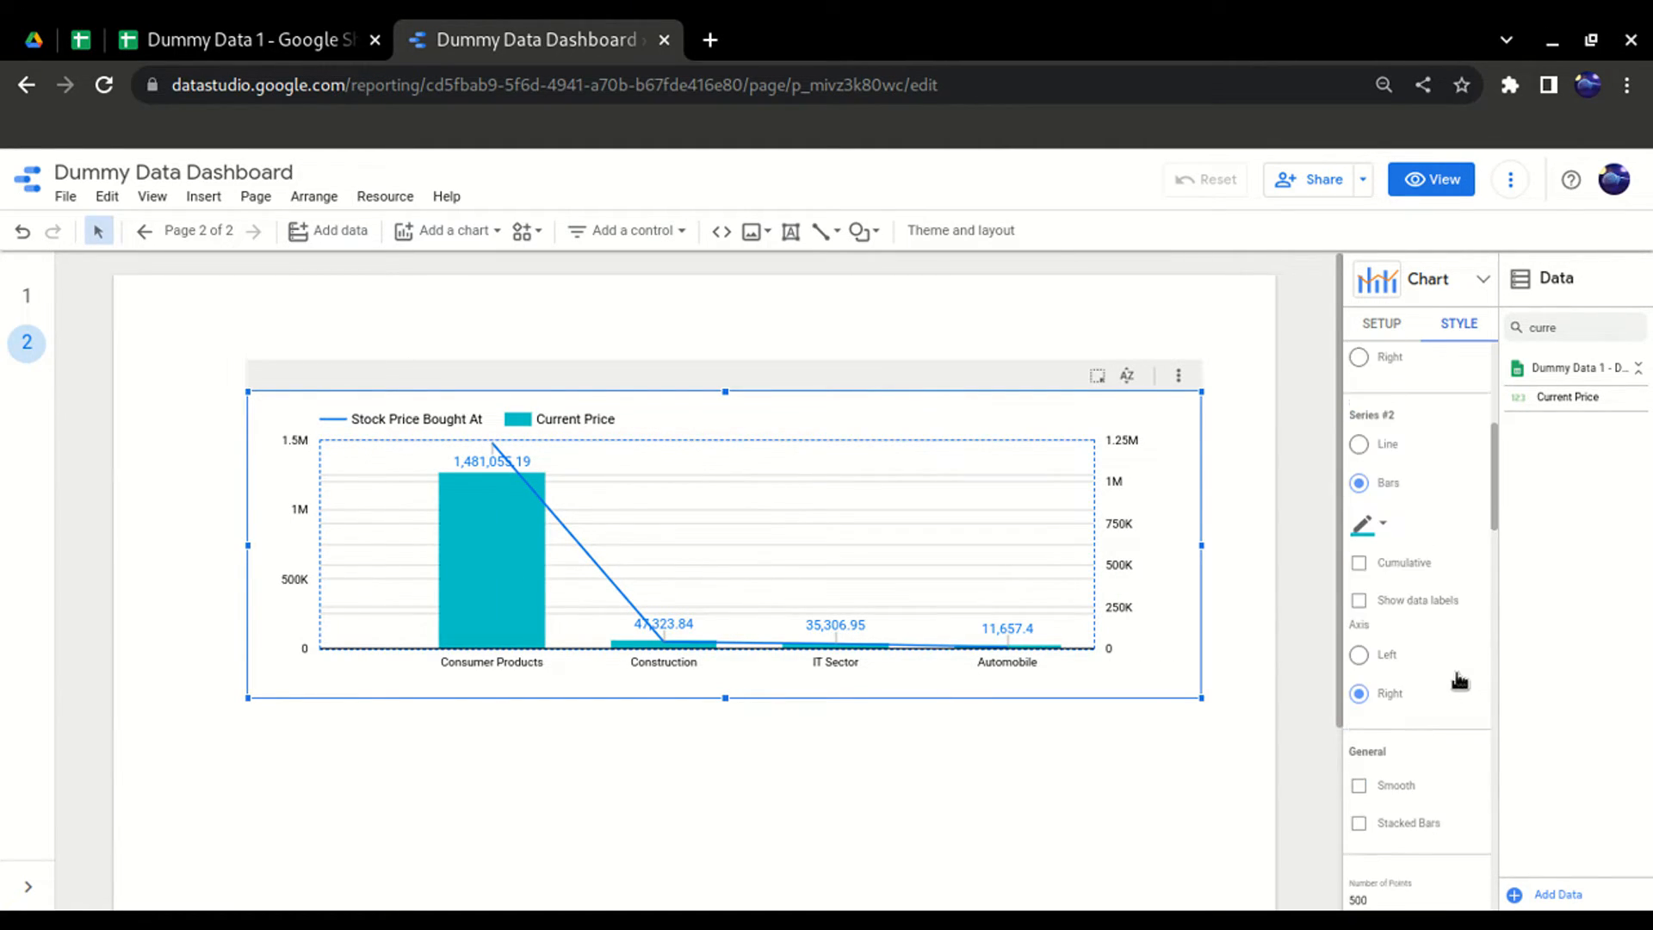
scroll(down, 3)
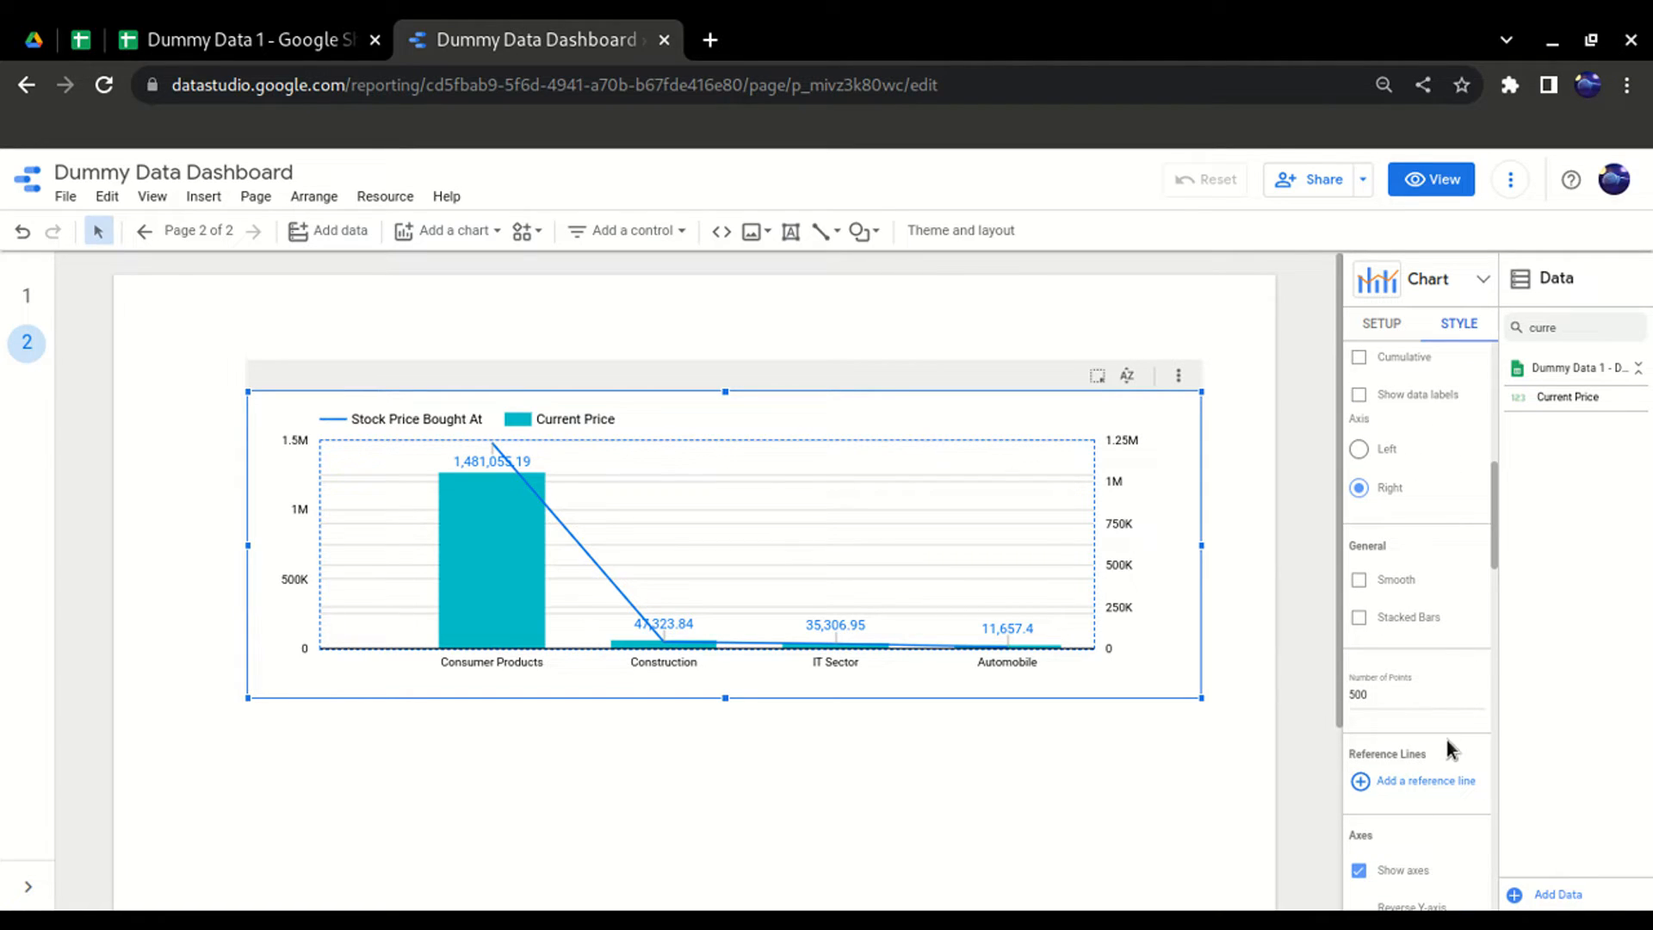
mouse_move(203, 203)
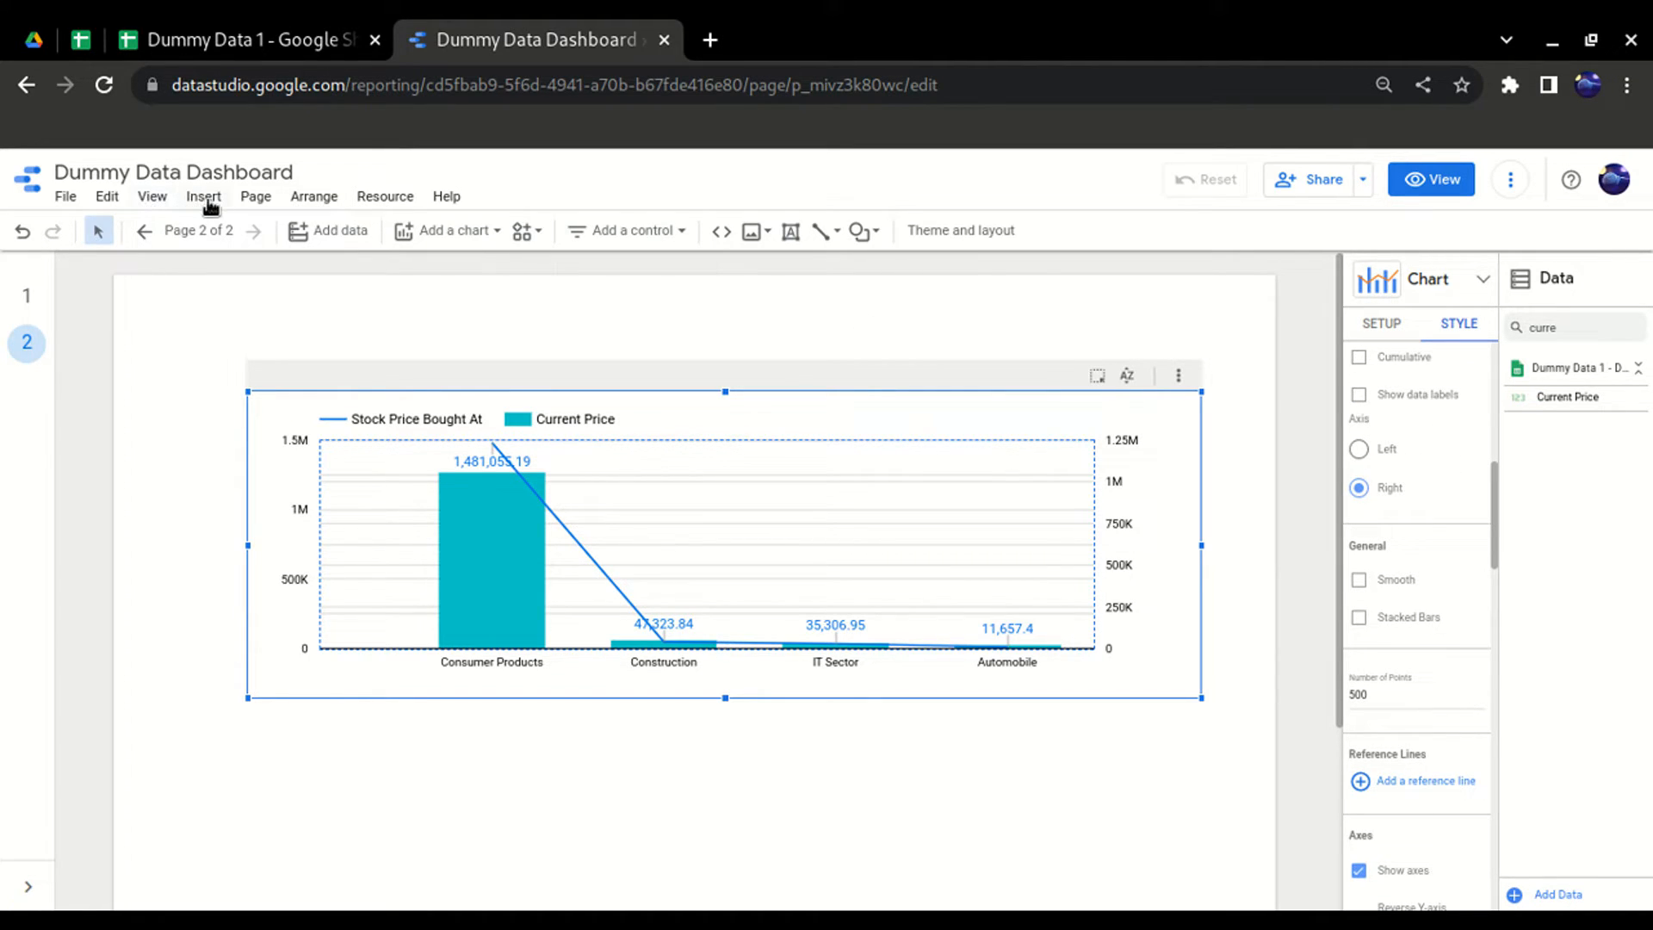
- Briefly show the Insert menu, then return to the chart's Setup panel
click(203, 196)
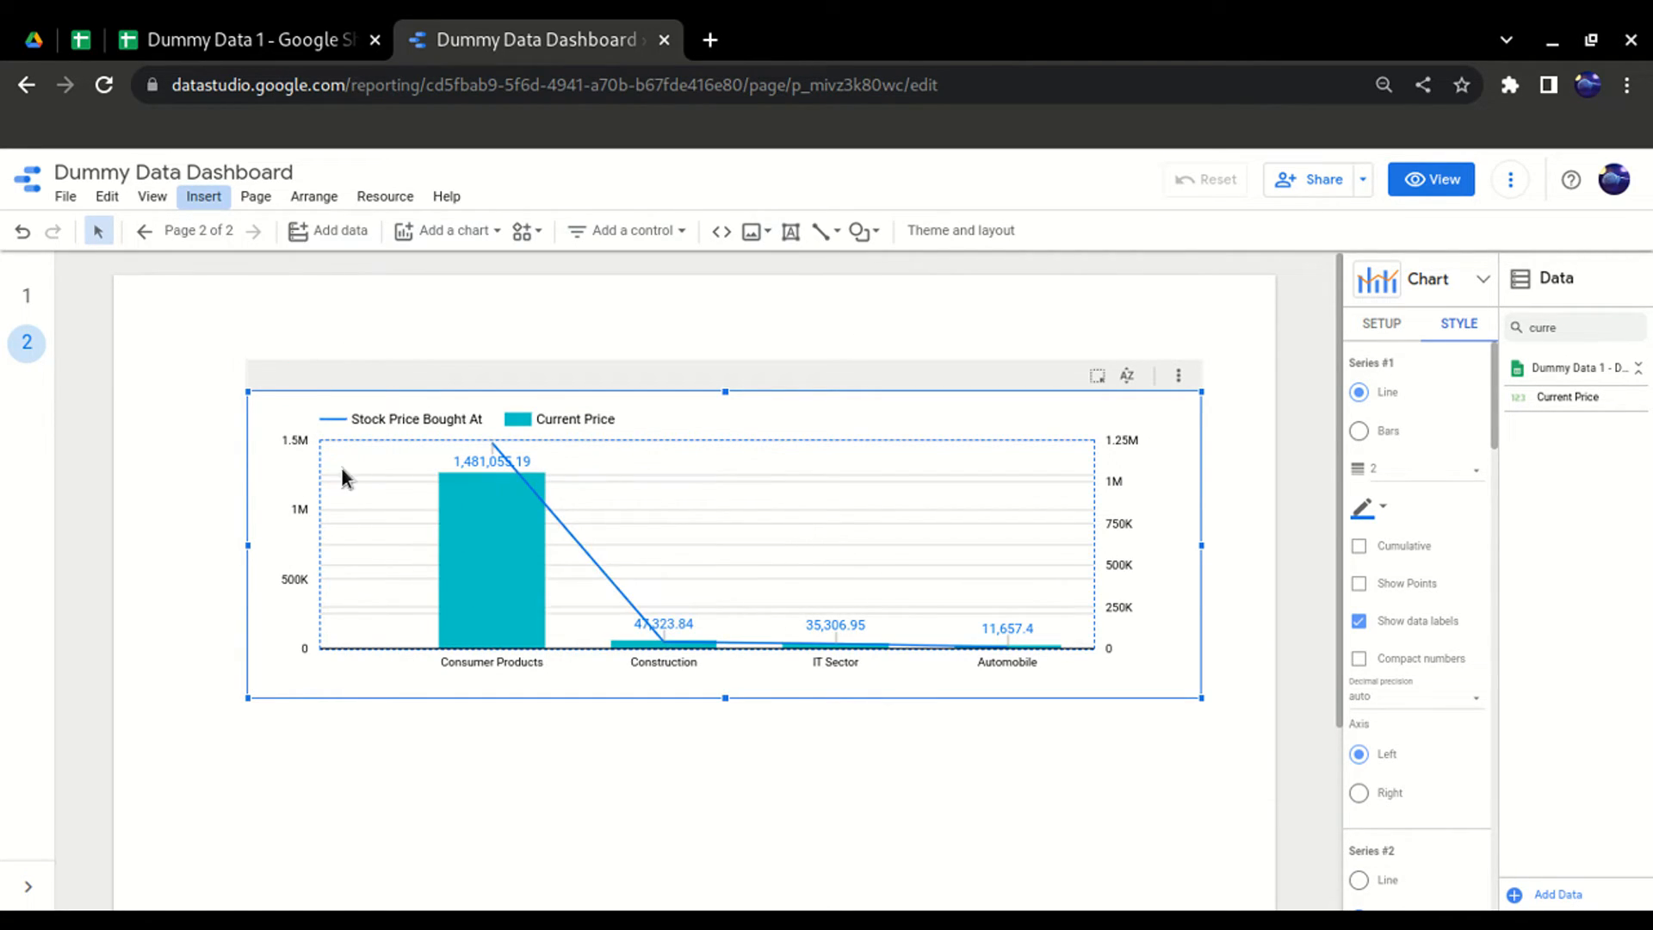
mouse_move(506, 511)
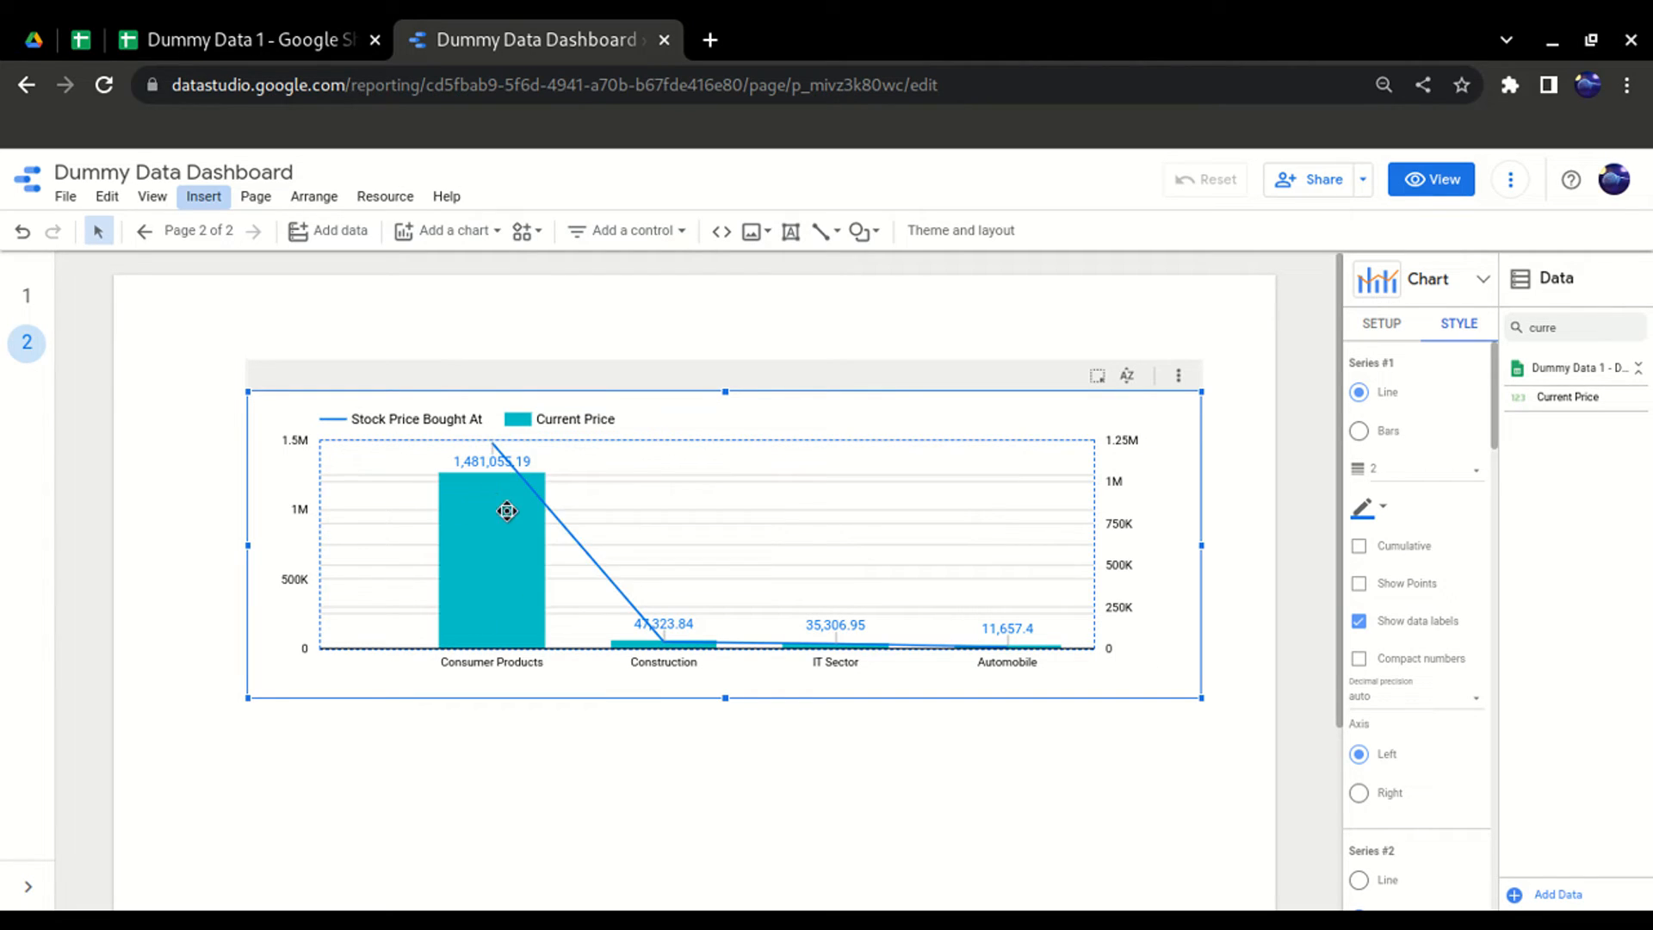
mouse_move(1381, 327)
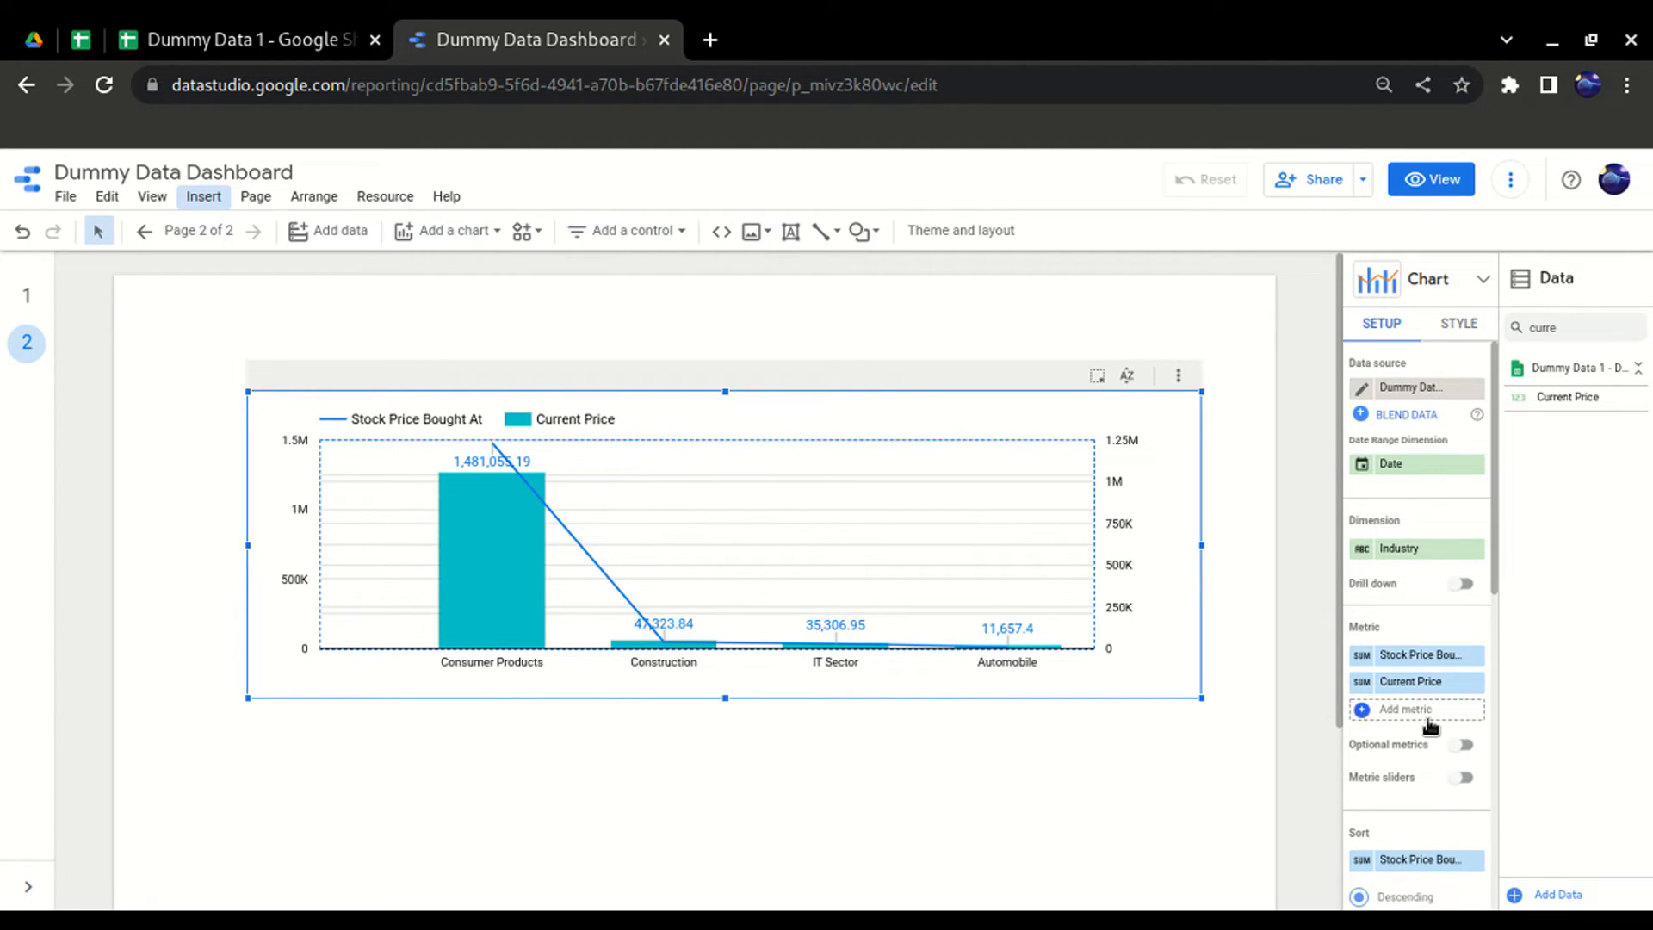
- Add Profit/Loss as a third metric, drawn as bars beside Current Price
click(1405, 709)
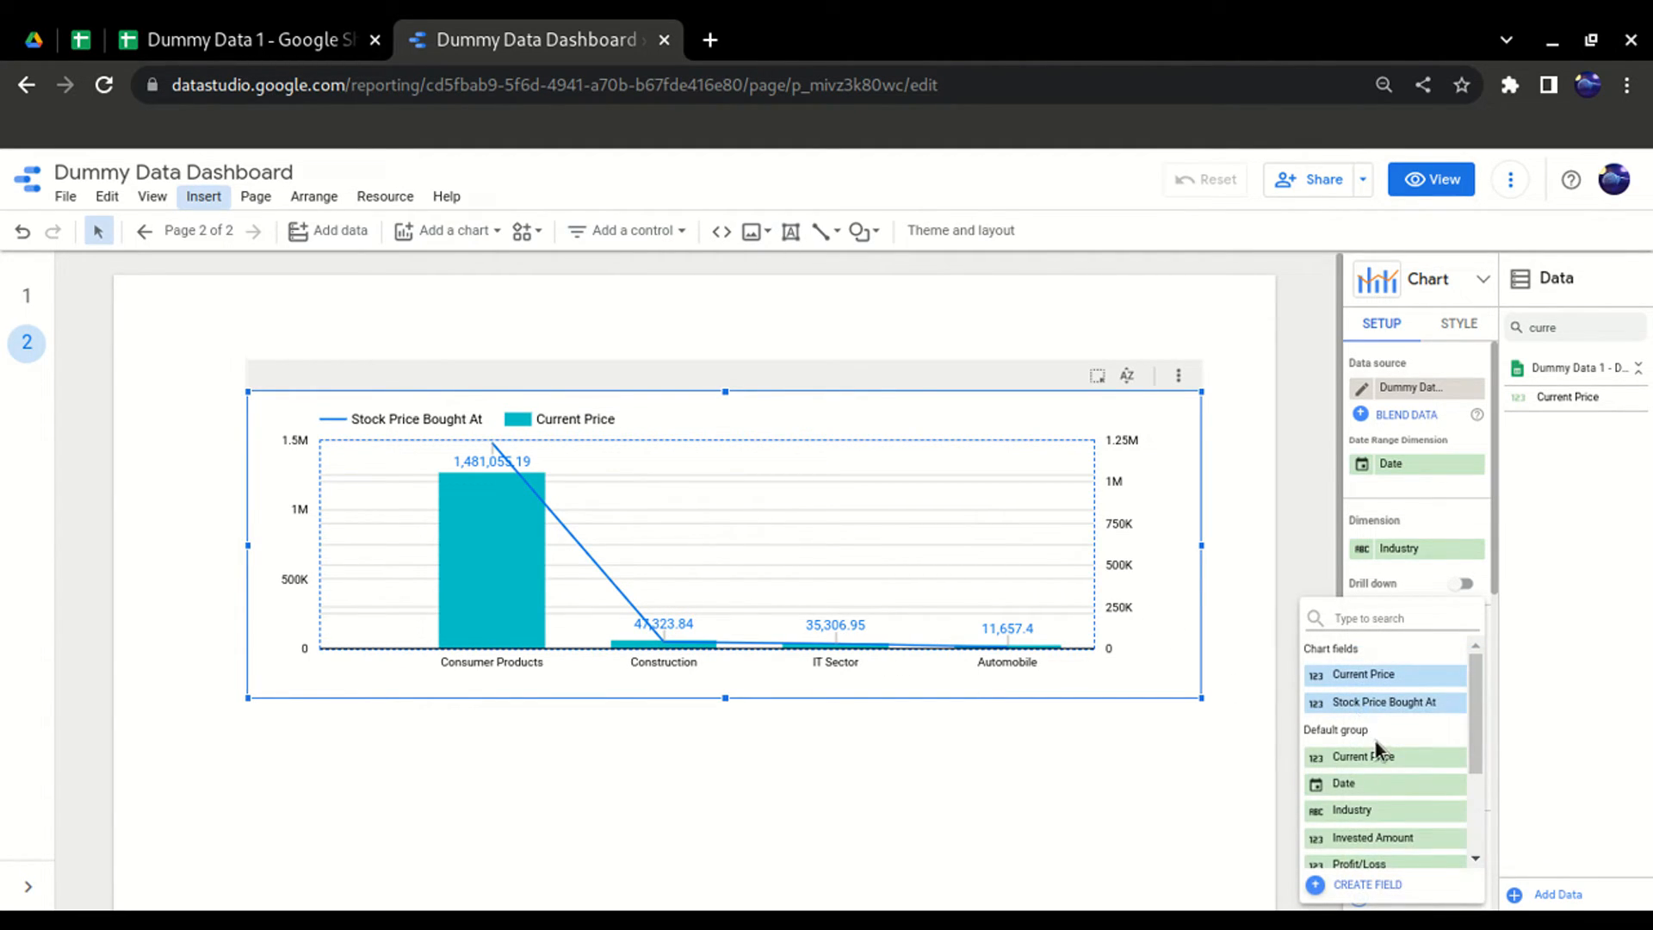
scroll(down, 3)
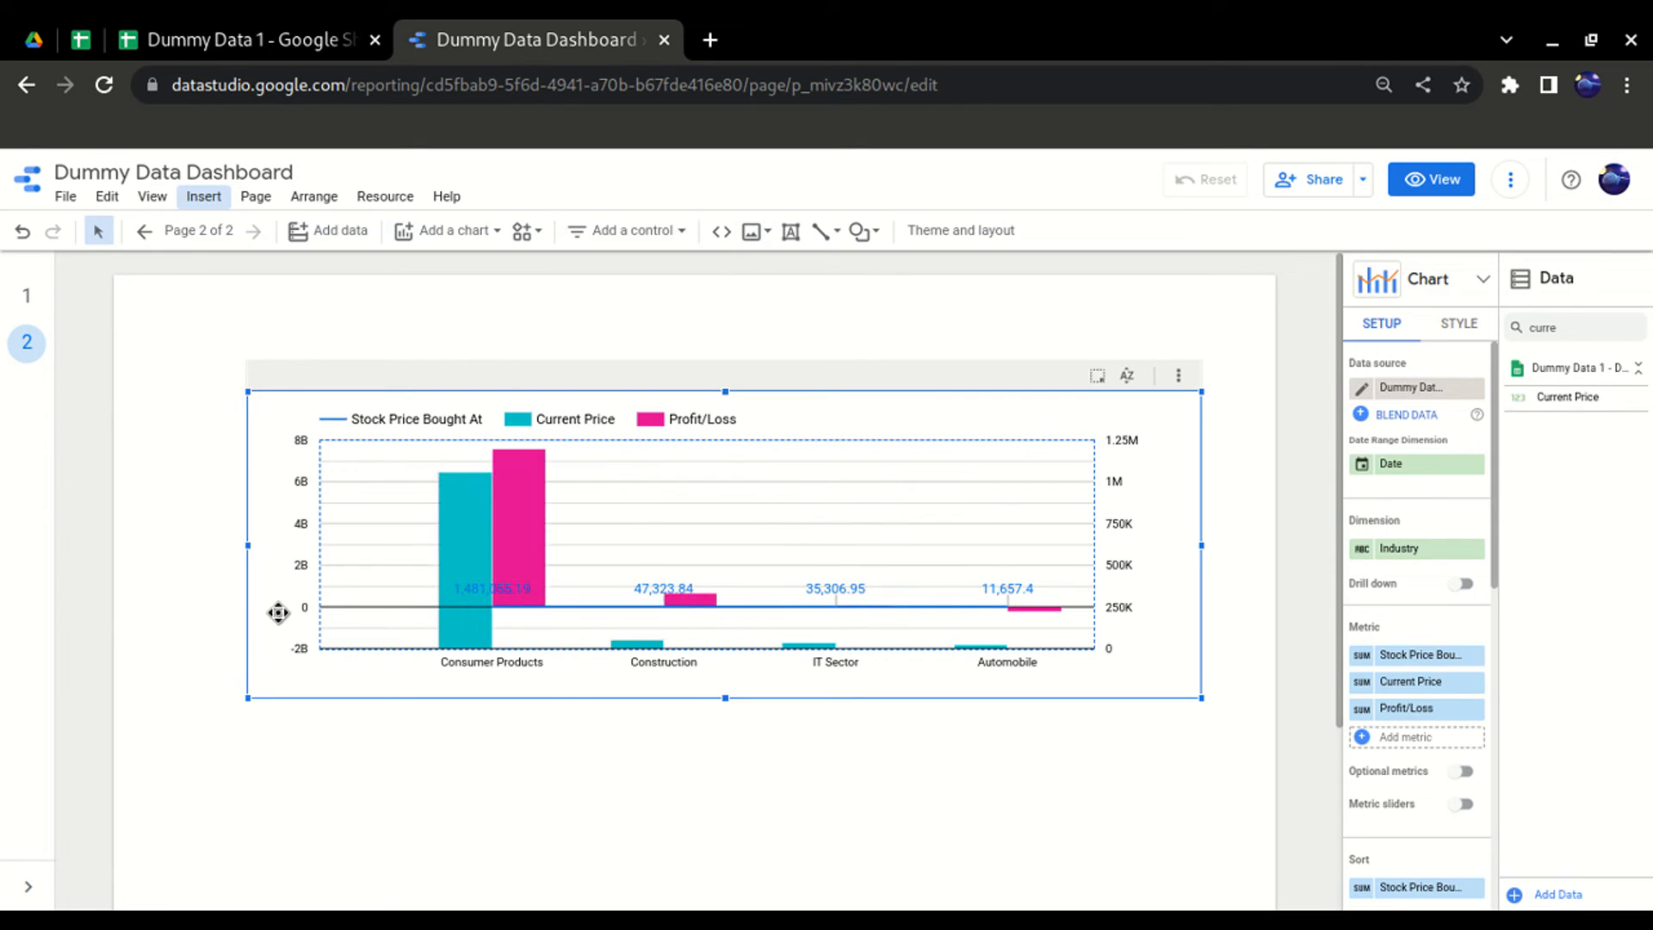
mouse_move(307, 630)
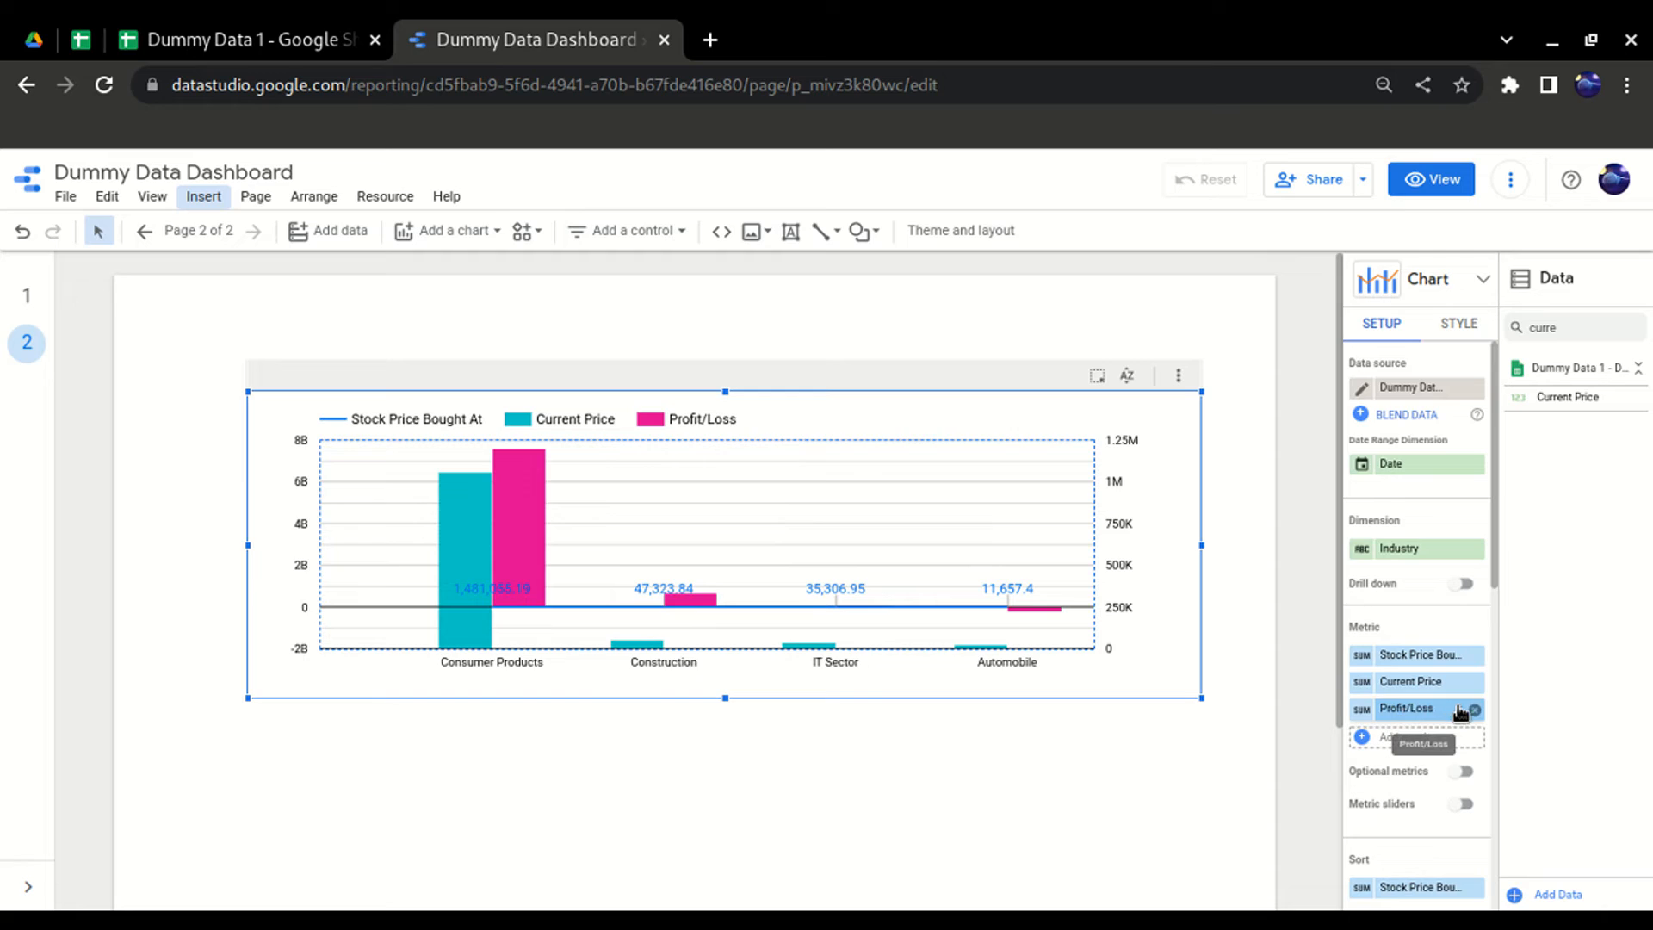
- Remove the Profit/Loss metric, leaving the price line and Current Price bars
click(1476, 710)
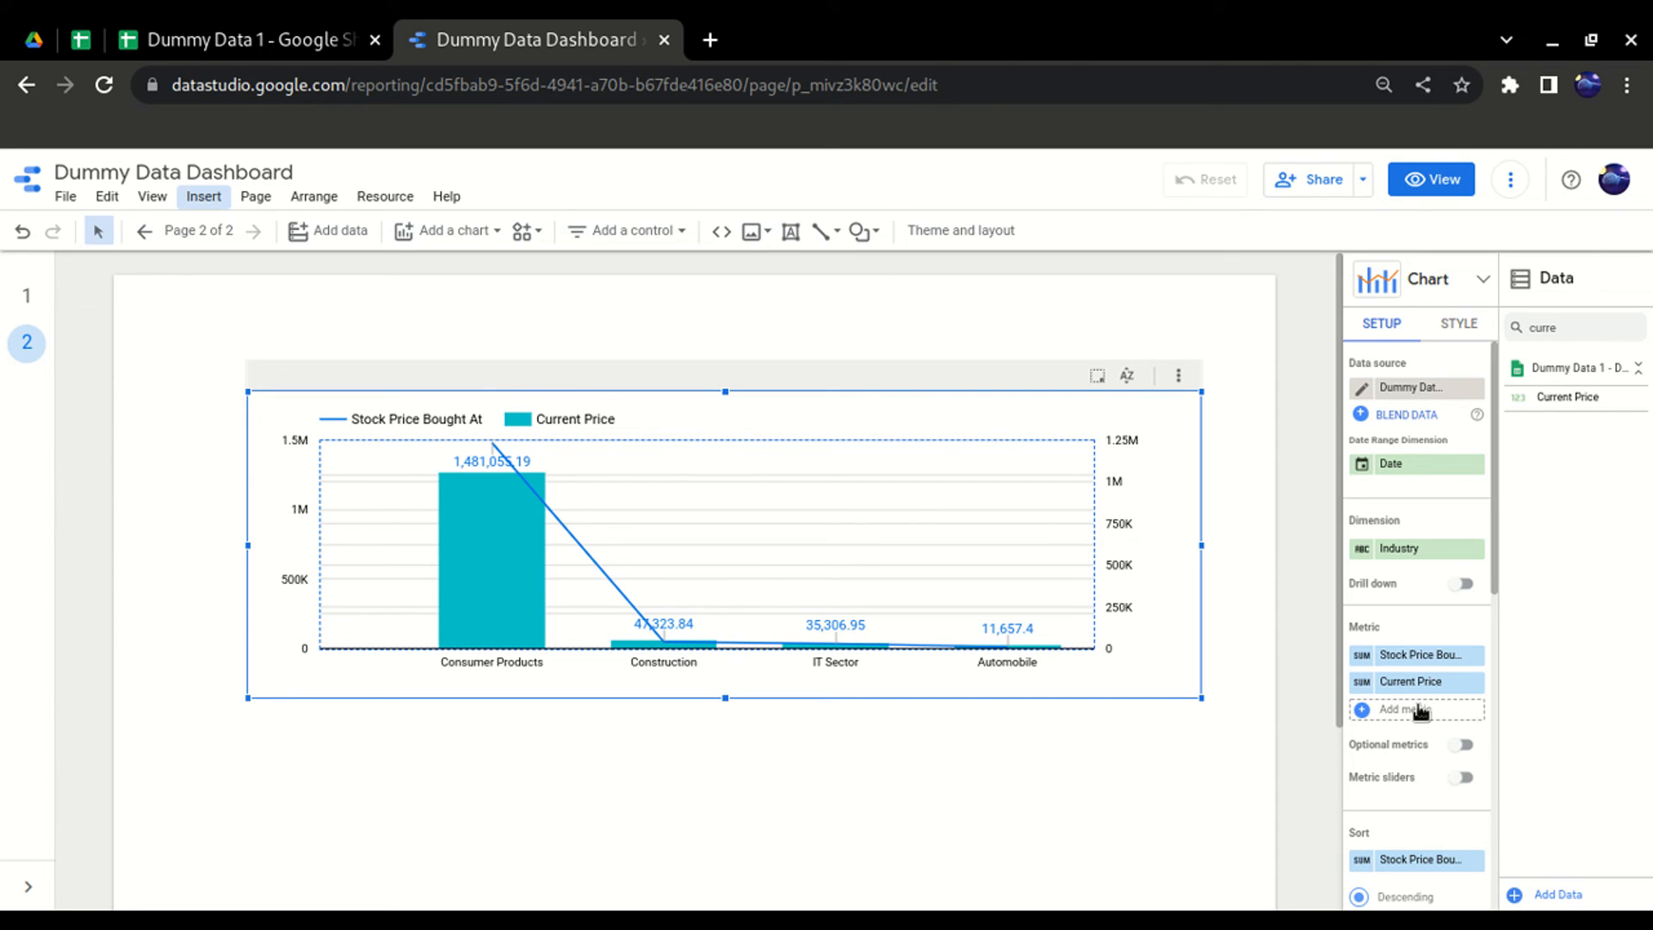
mouse_move(661, 712)
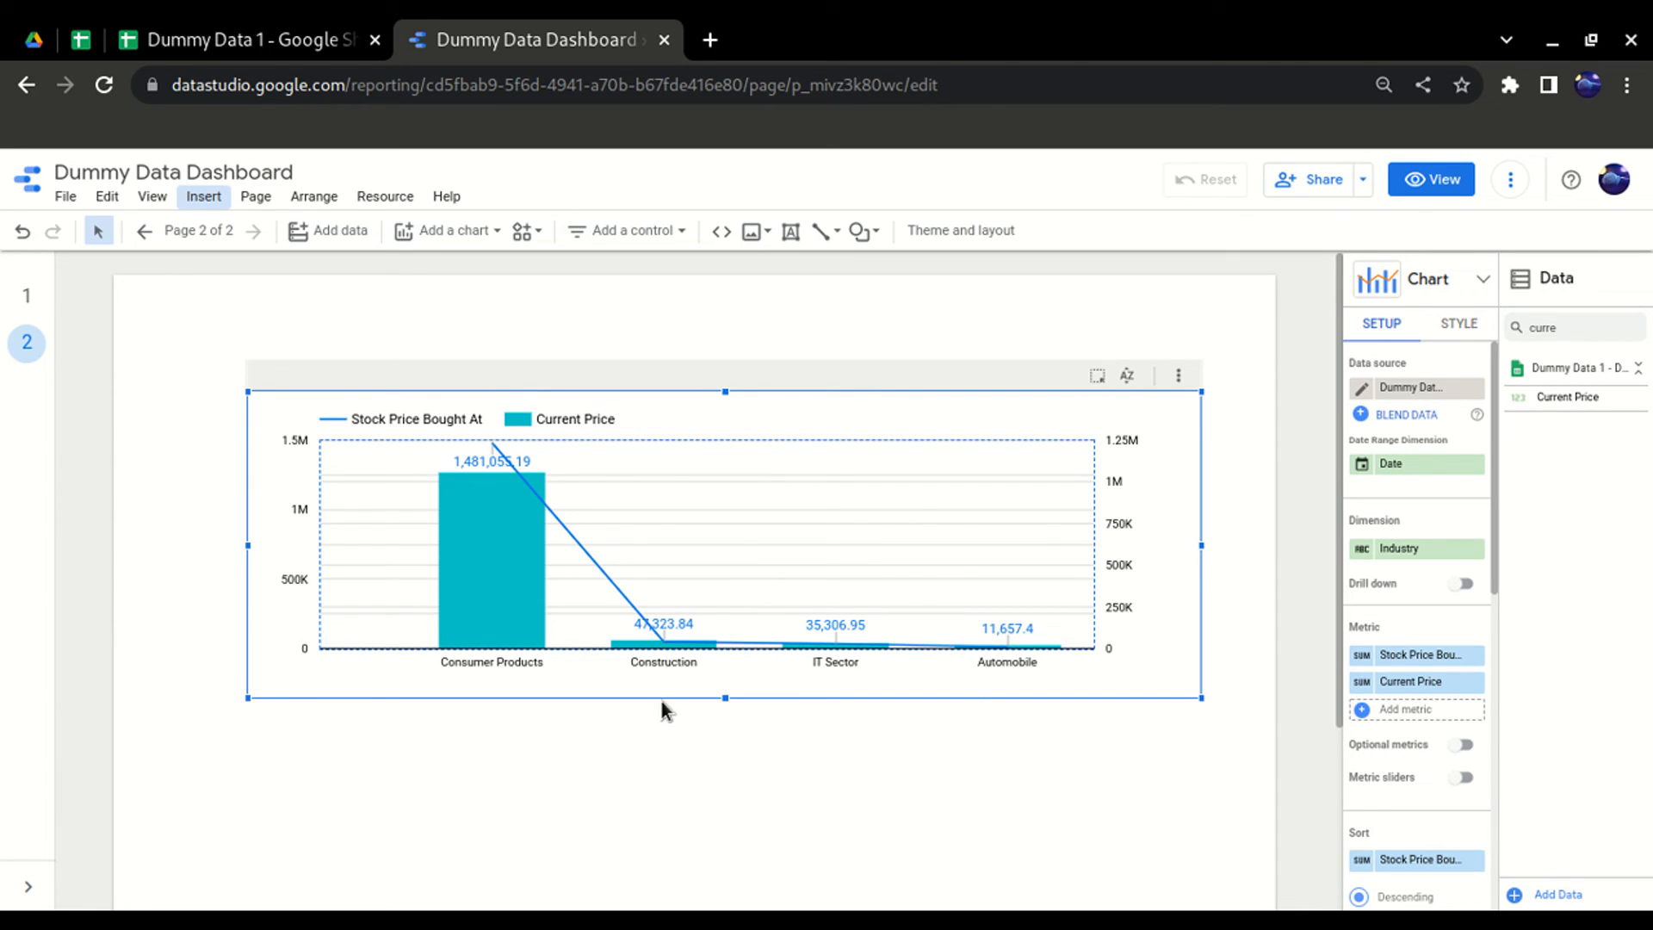
mouse_move(1171, 468)
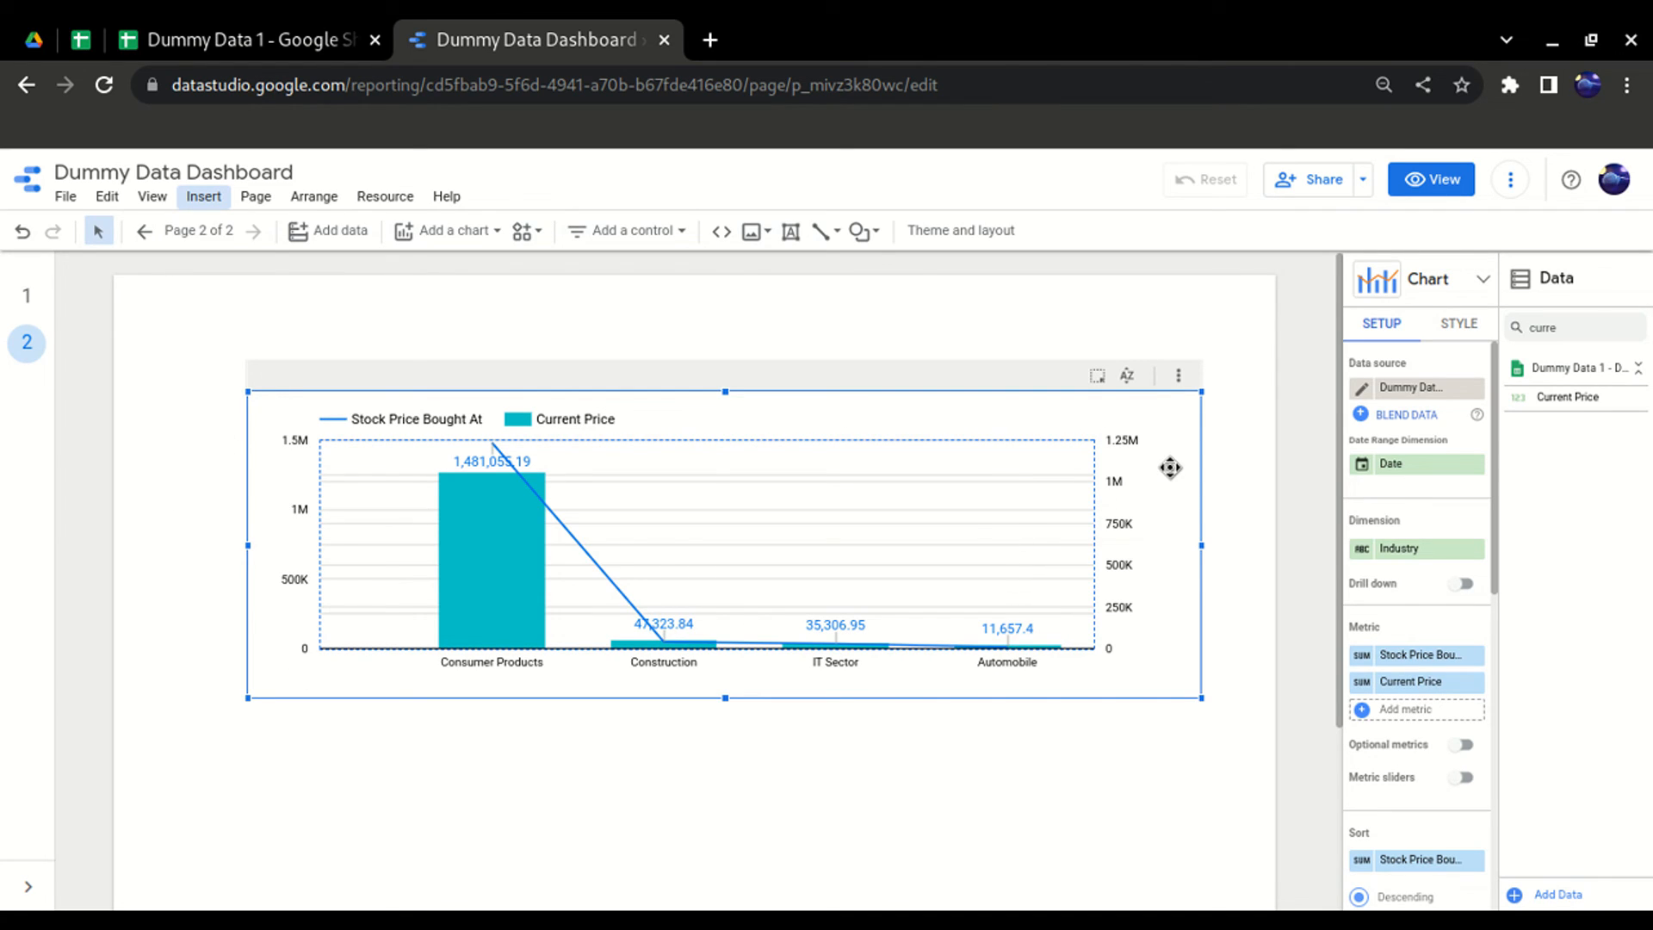
mouse_move(1157, 457)
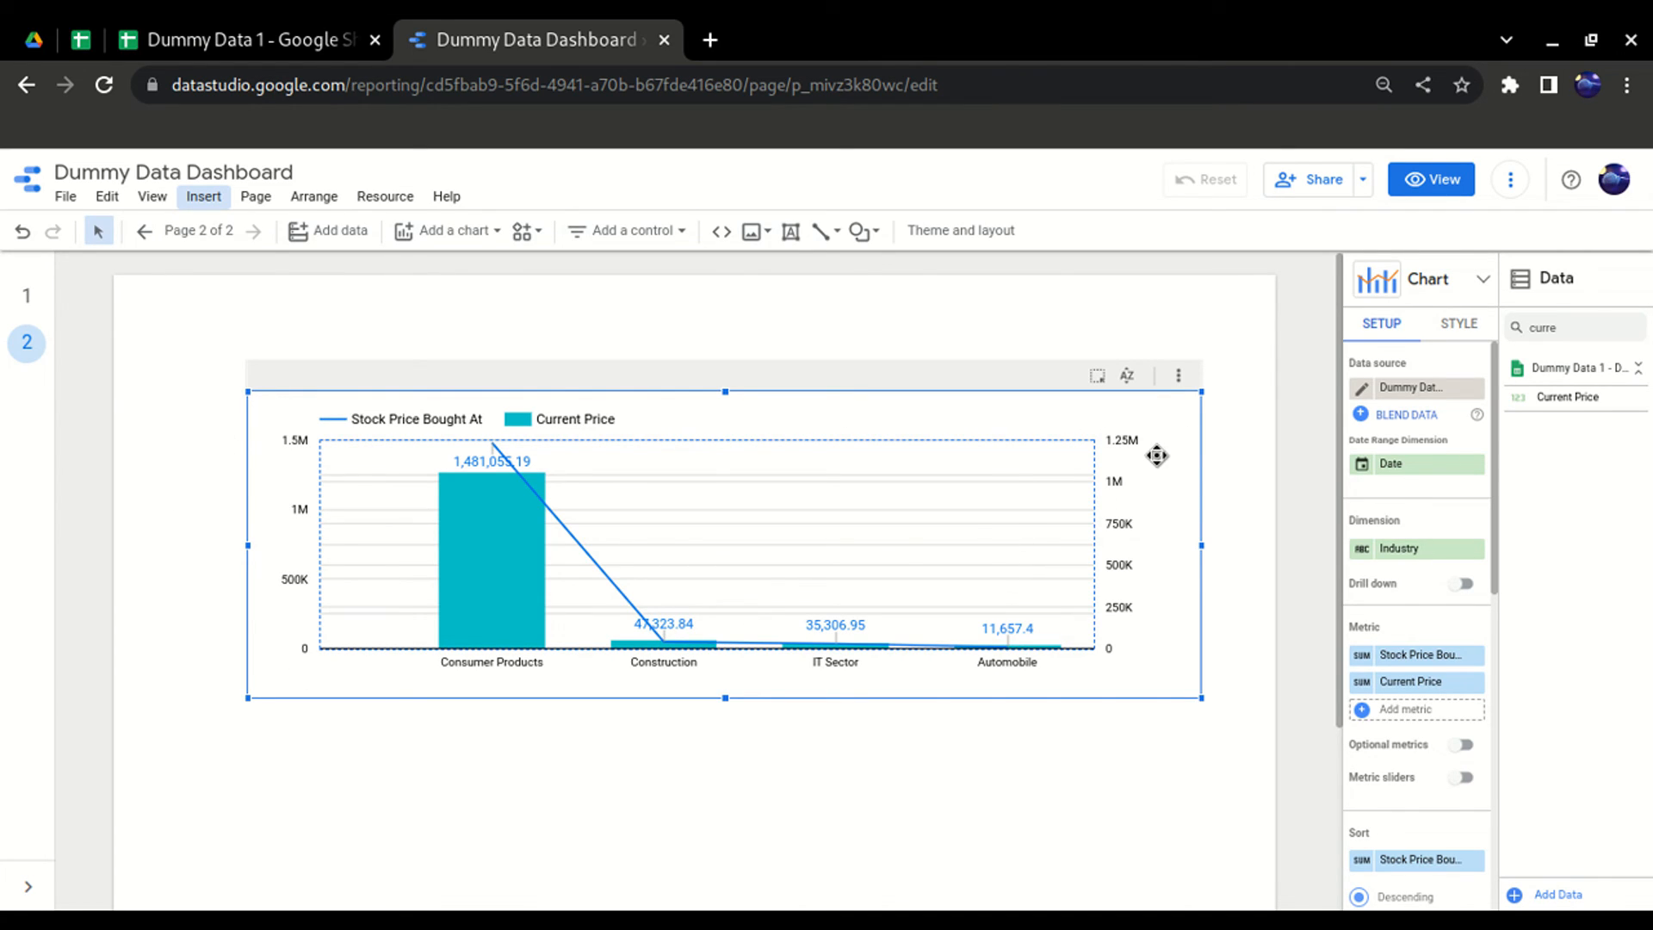